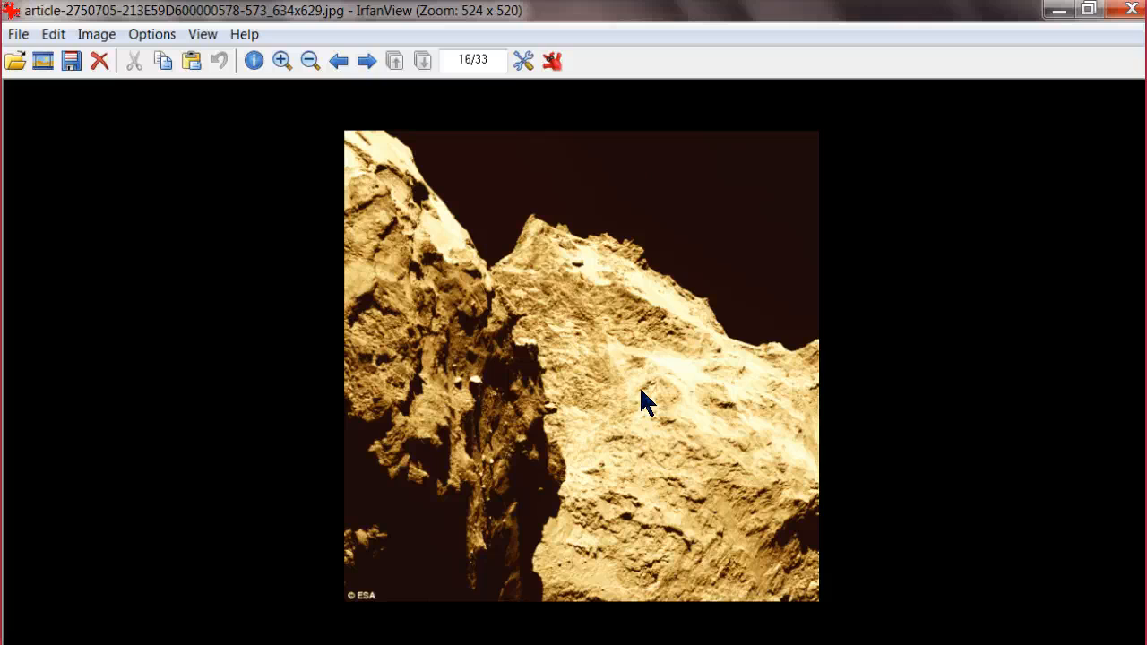
mouse_move(789, 529)
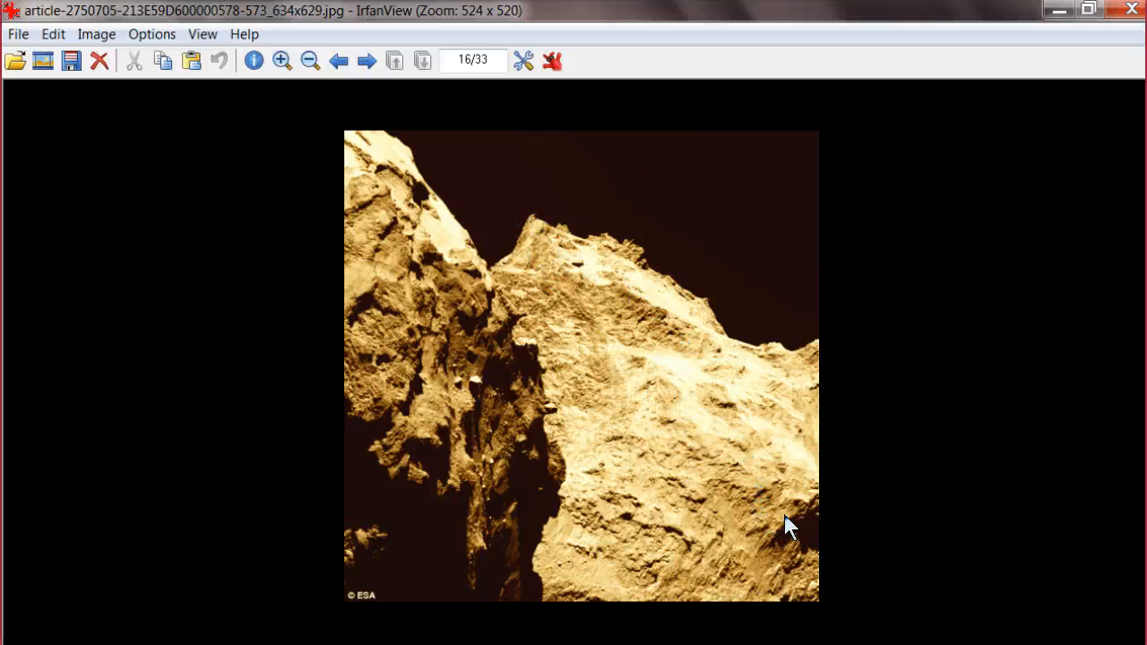
mouse_move(623, 391)
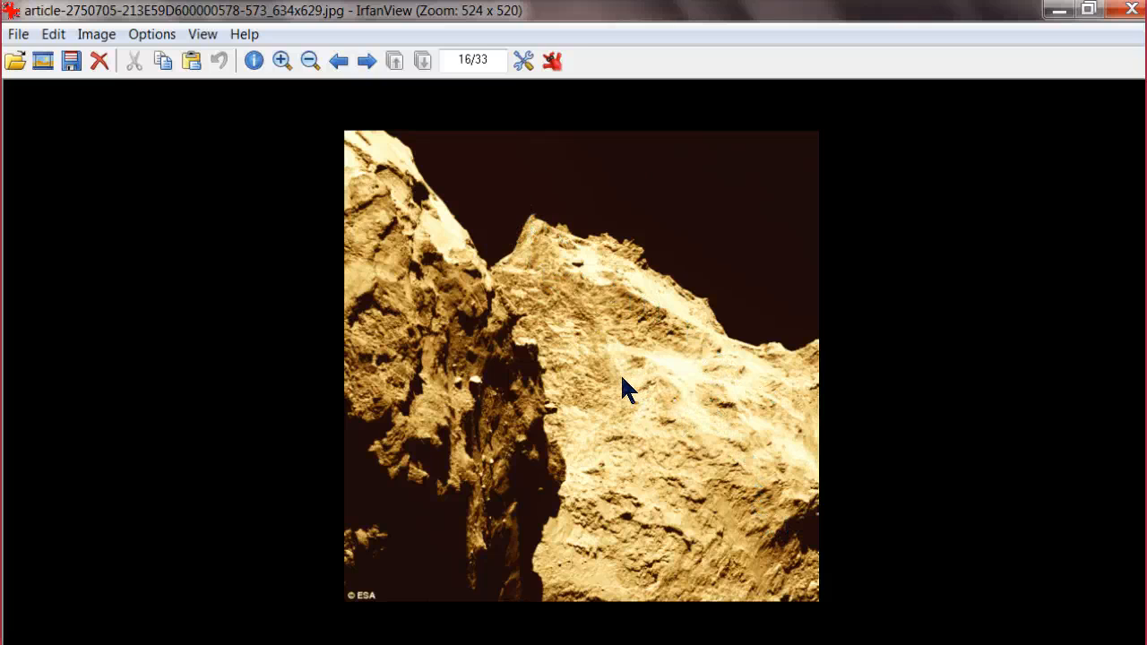
mouse_move(549, 367)
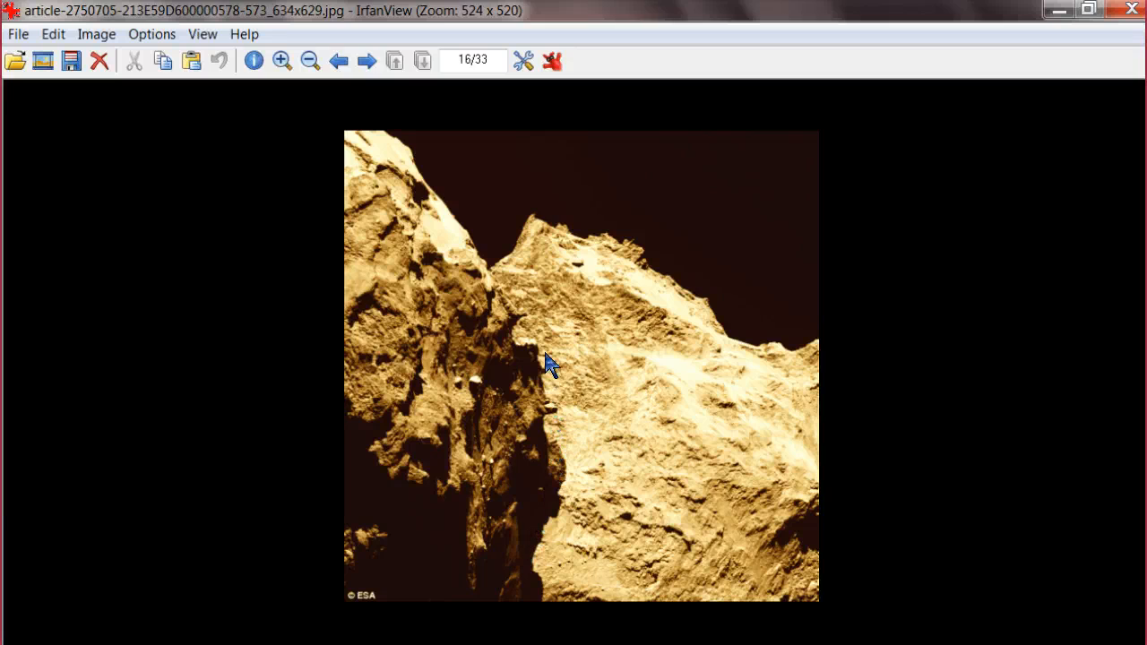
mouse_move(386, 199)
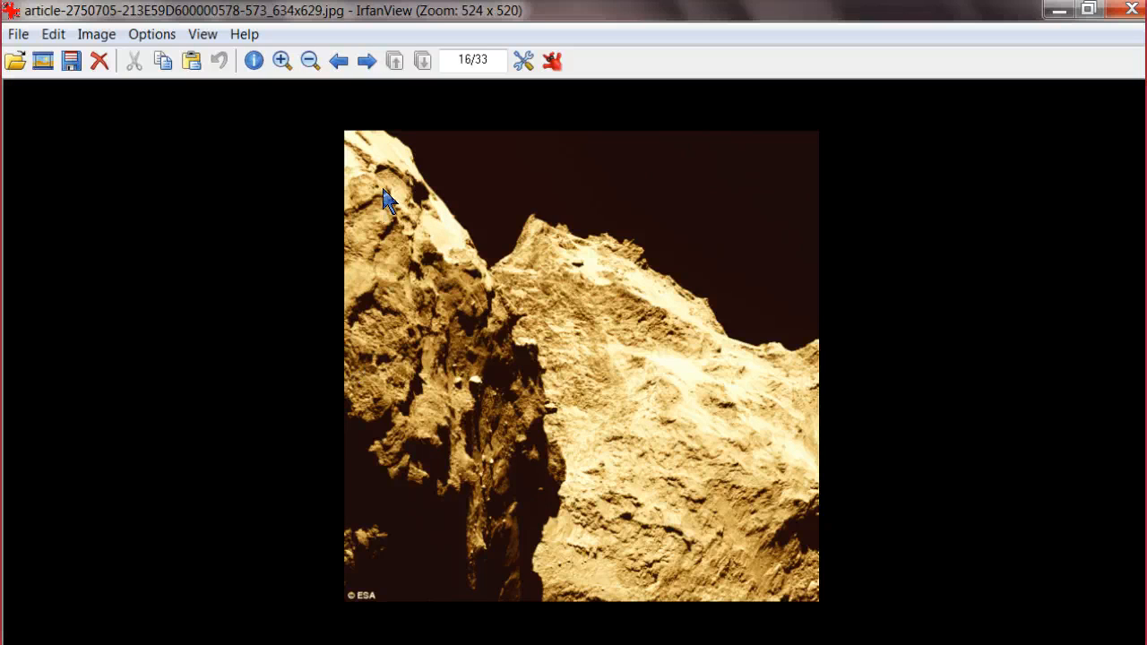
mouse_move(558, 591)
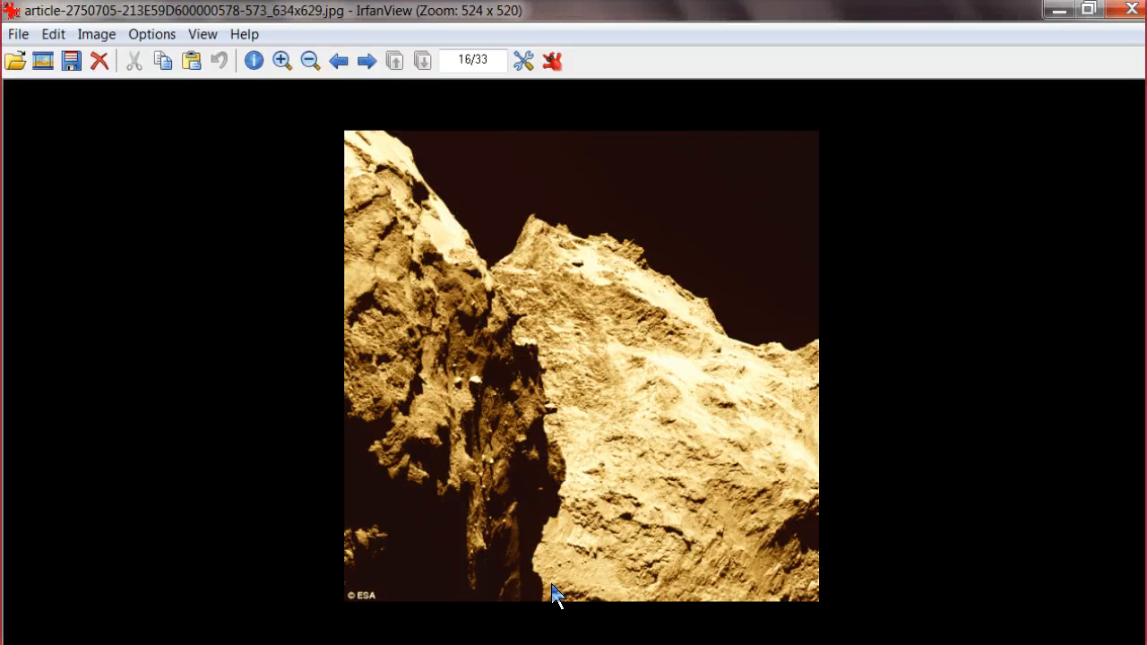
mouse_move(574, 487)
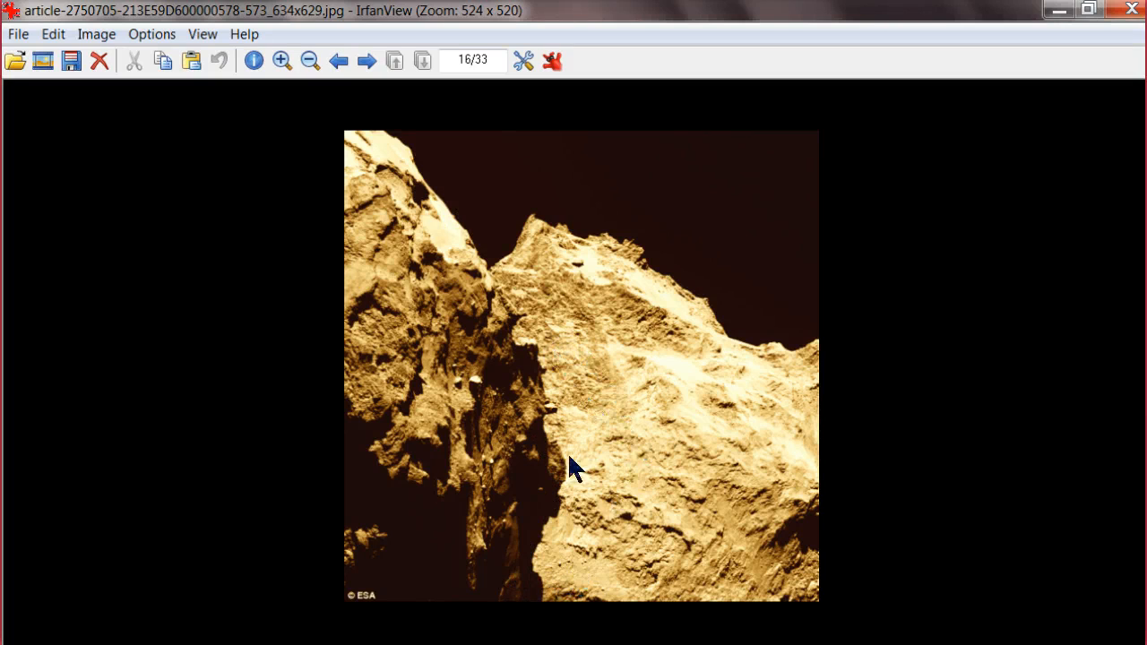
mouse_move(668, 579)
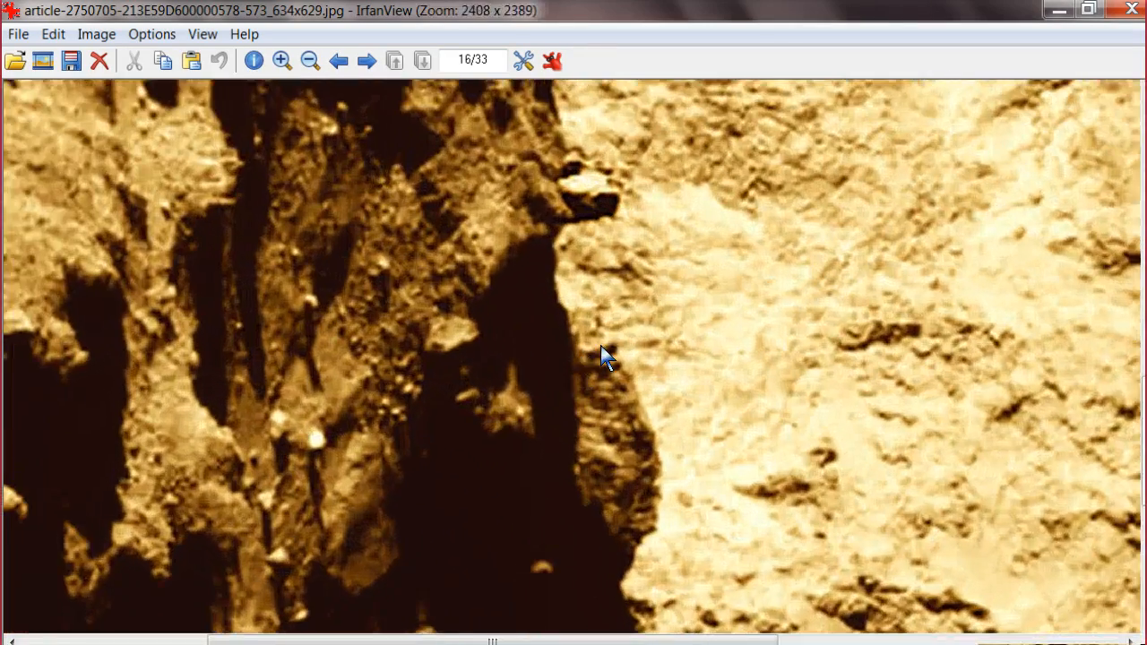
- Zoom in four times on the sepia comet photo's rocky upper ridge crest
click(281, 62)
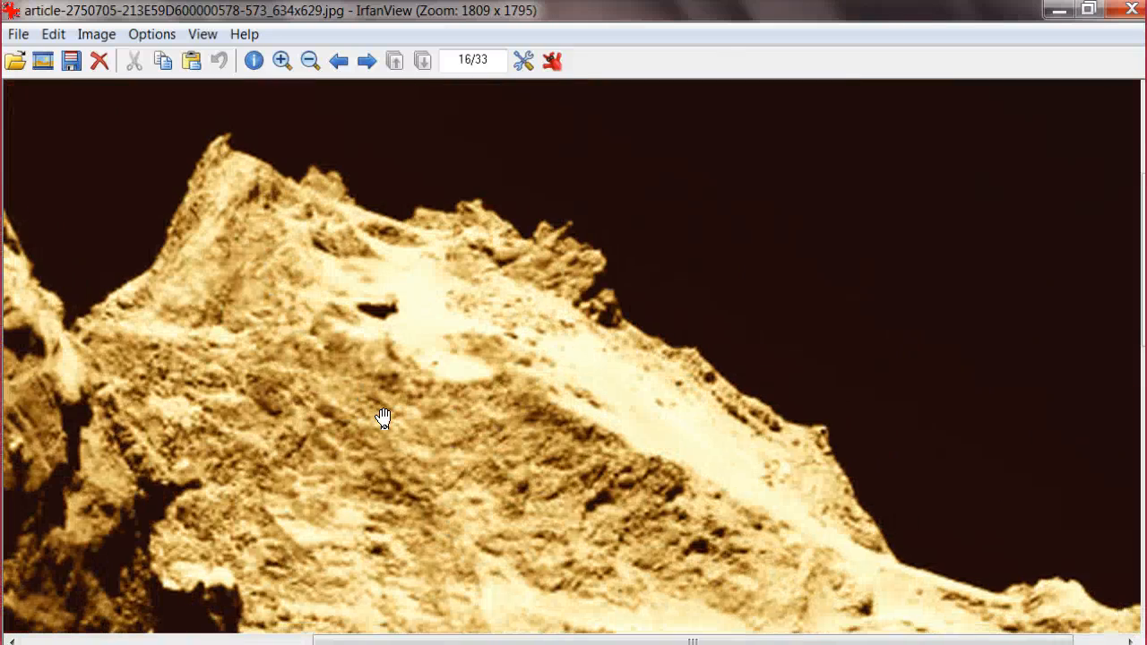
click(281, 60)
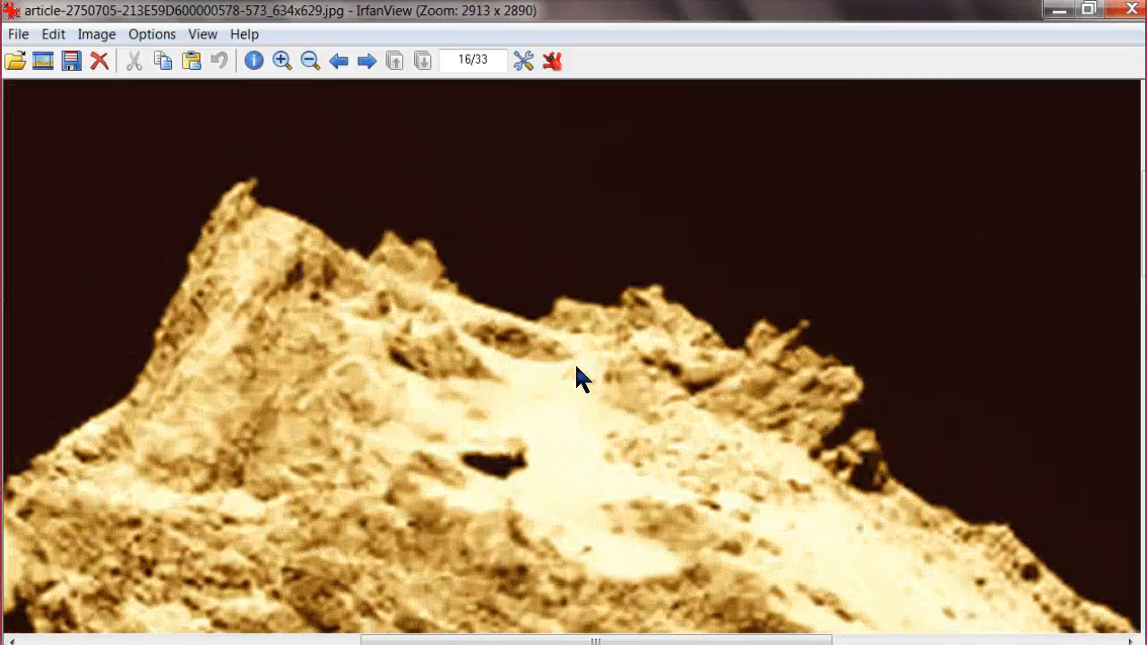
click(280, 61)
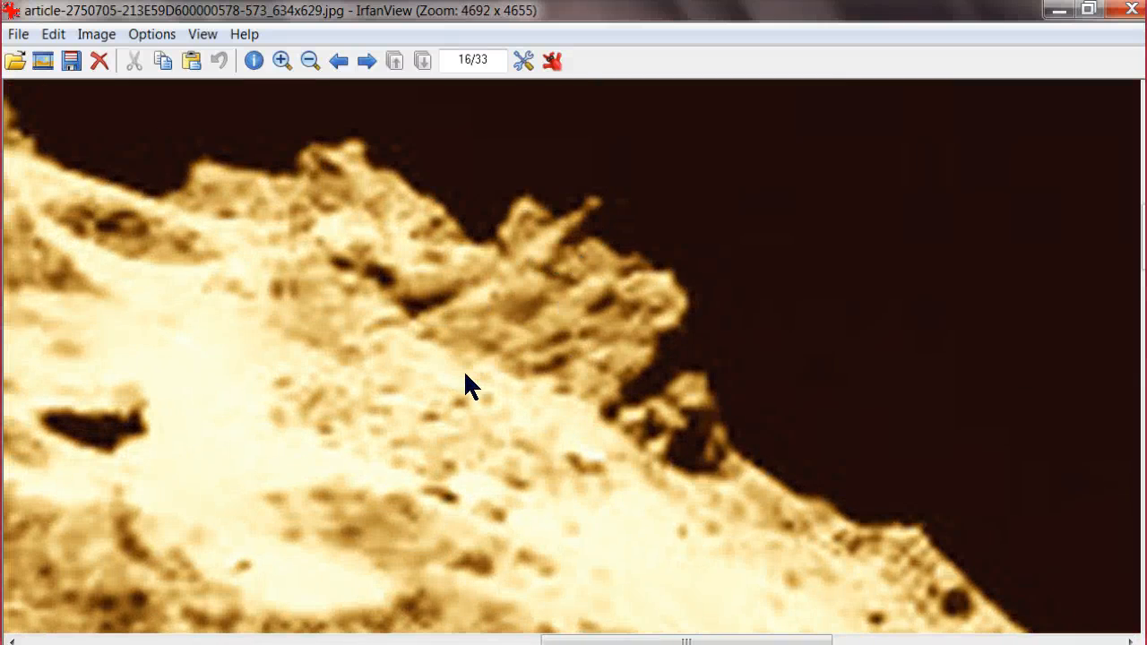
click(280, 61)
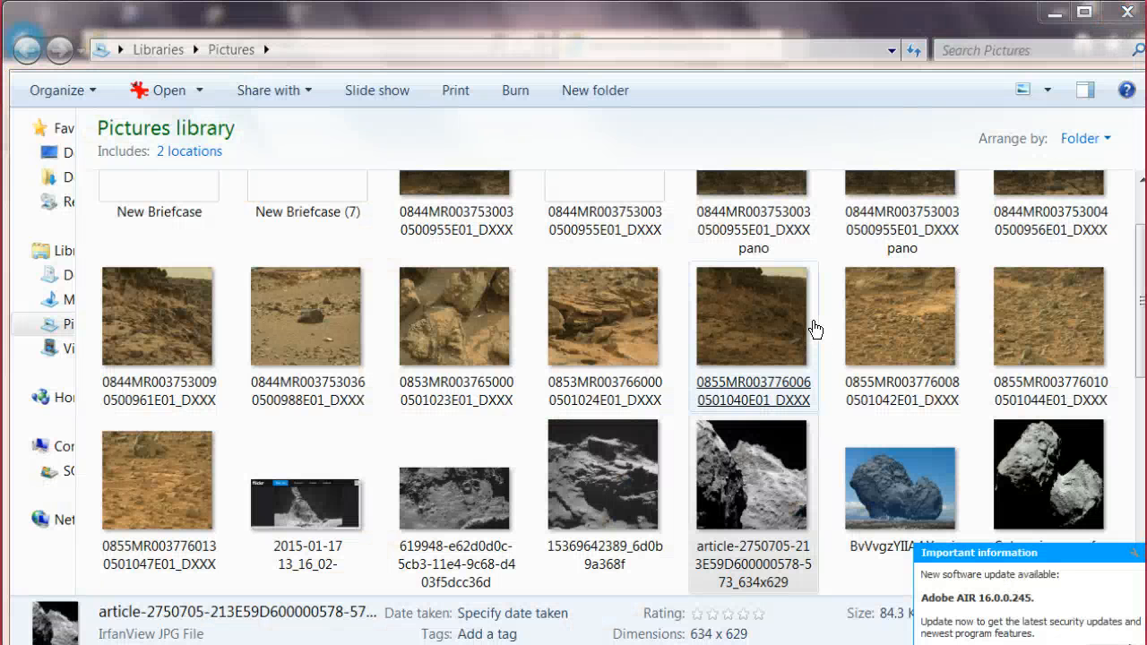
mouse_move(1131, 518)
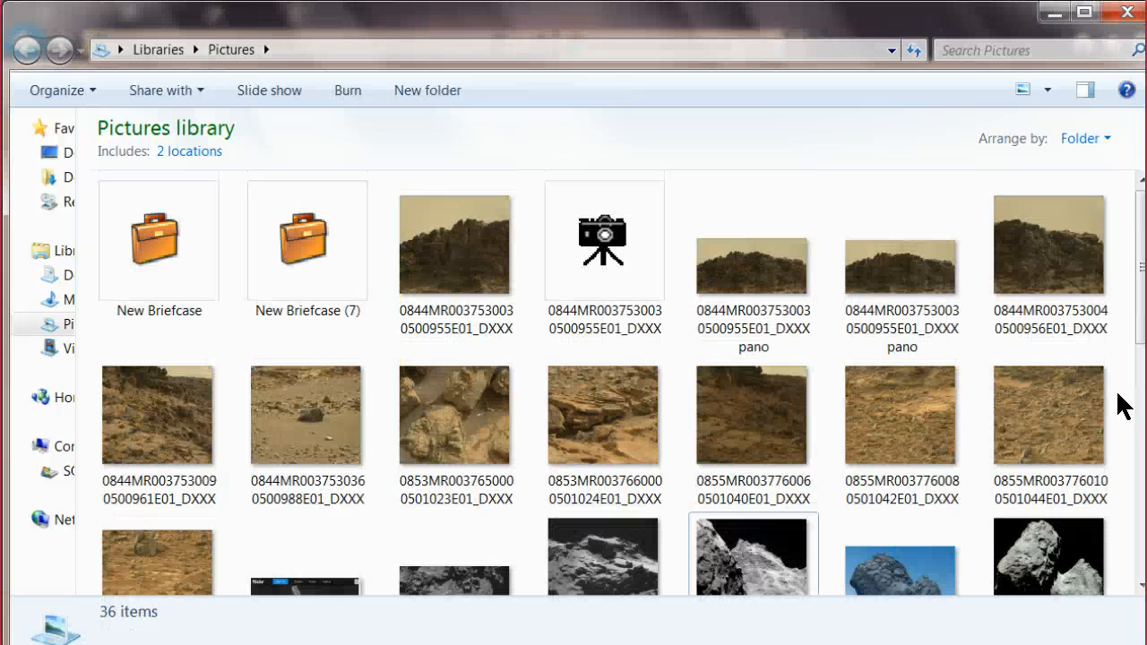
- Select and open Colour_image_of_comet from the Pictures library in IrfanView
click(753, 315)
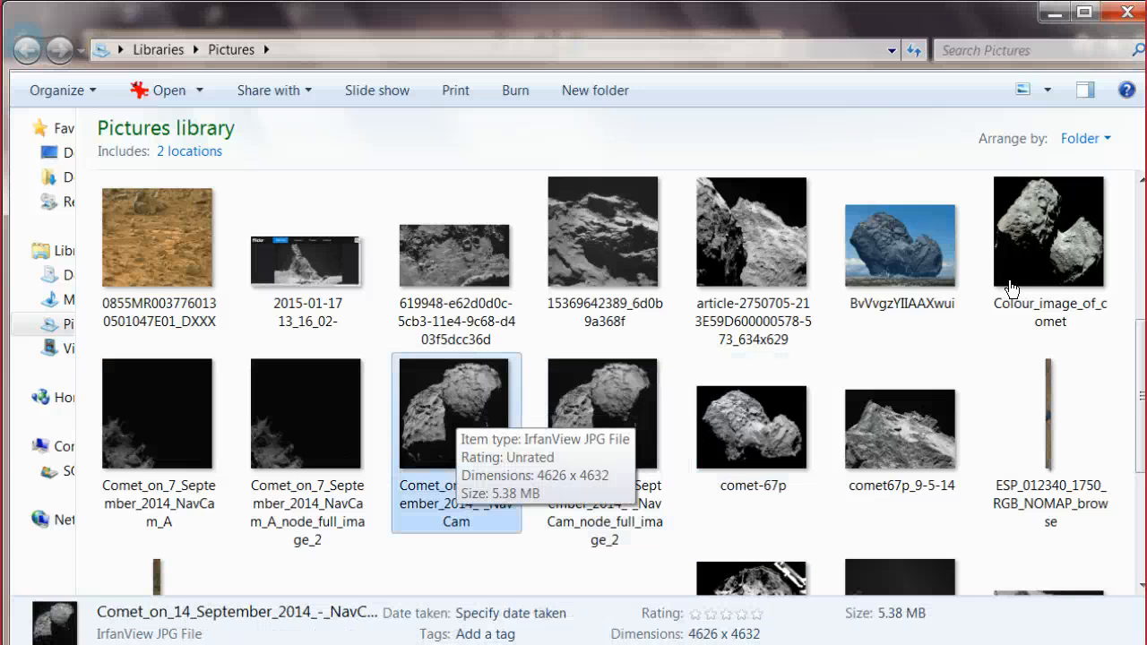
double_click(1048, 232)
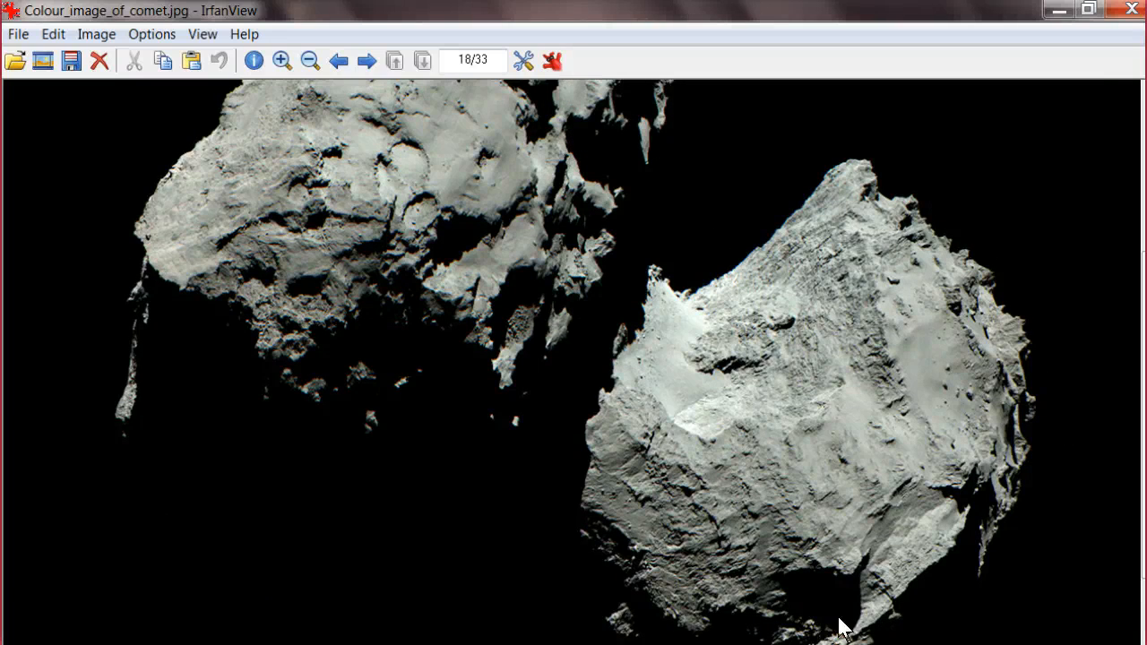
mouse_move(673, 282)
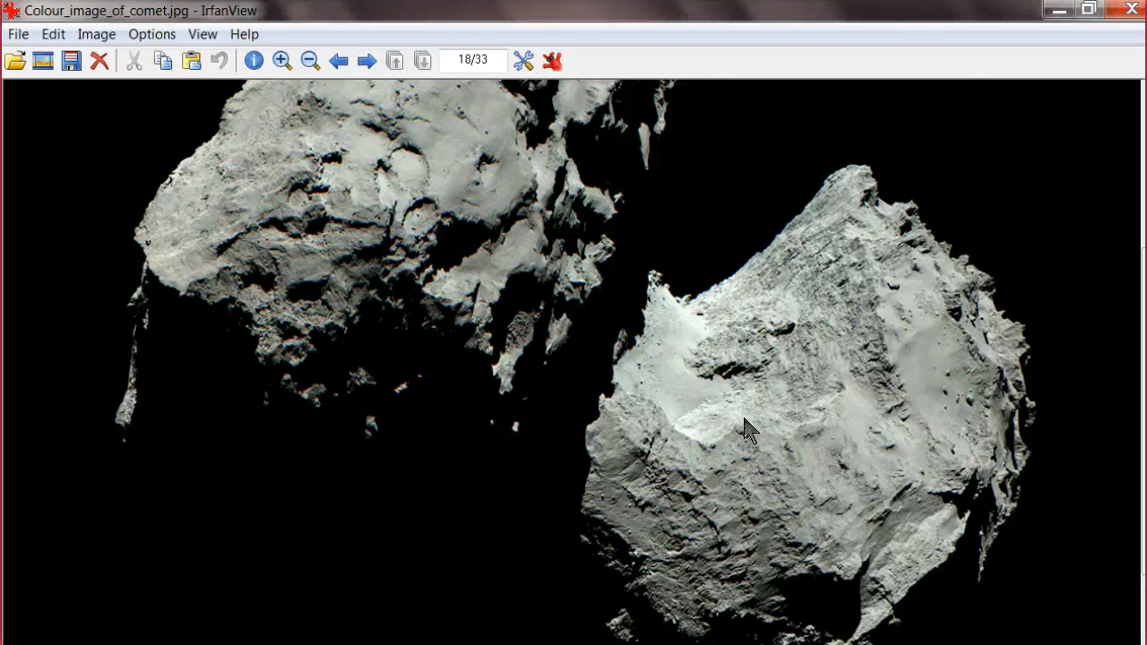
- Open Color corrections from the Image menu on the grey comet photo, then dismiss it unchanged
click(97, 34)
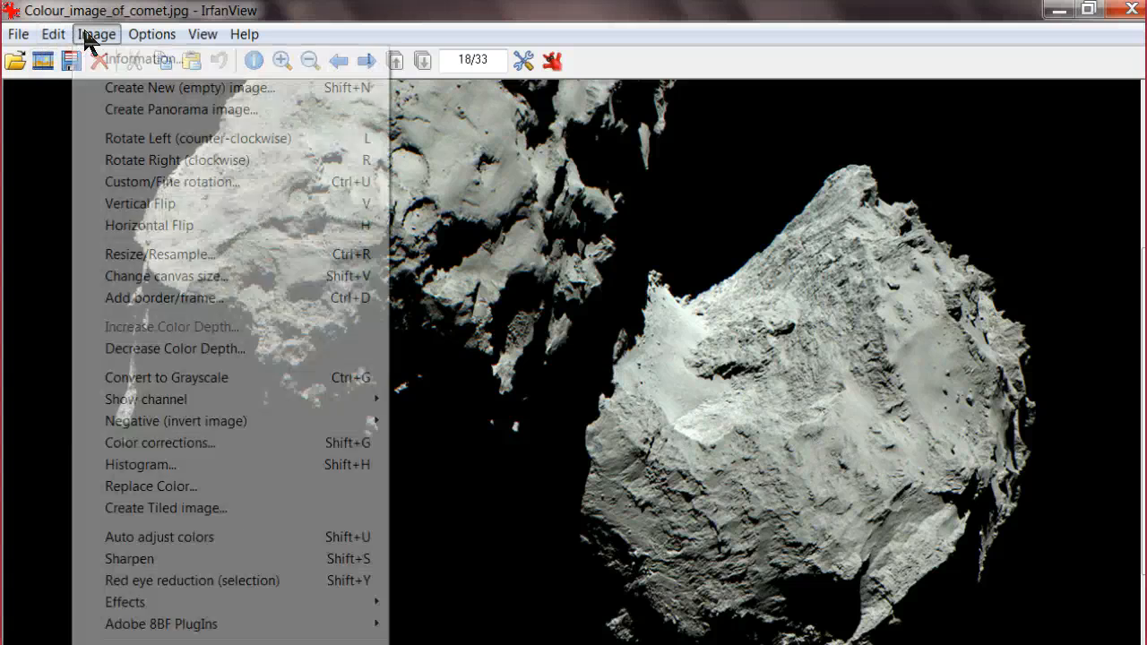
click(159, 442)
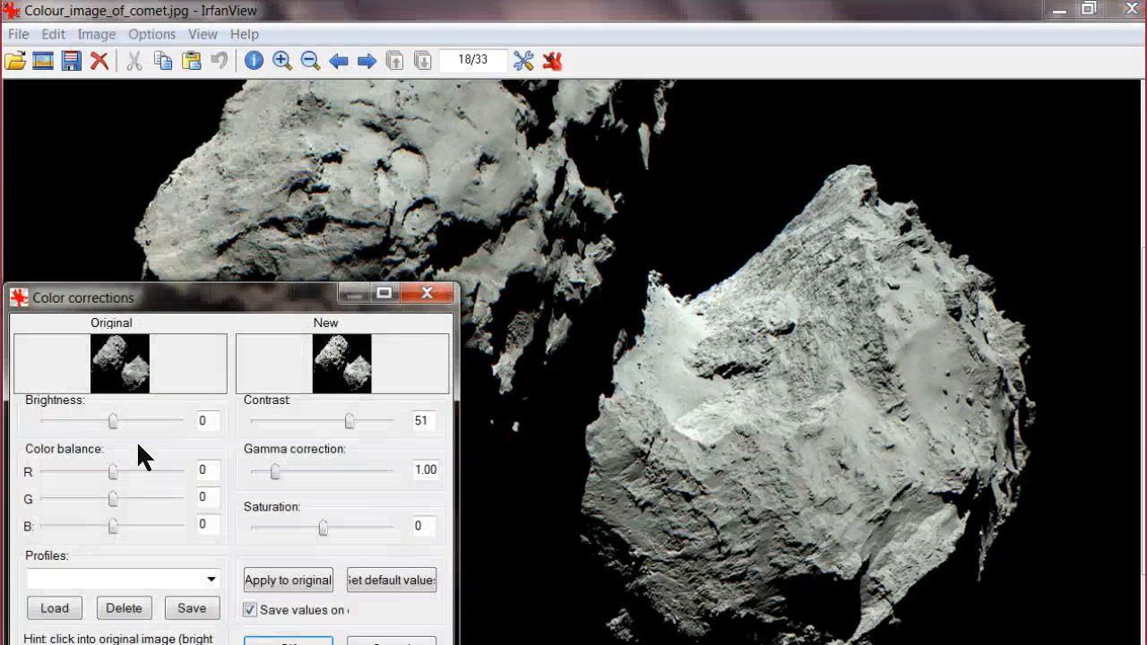
click(96, 34)
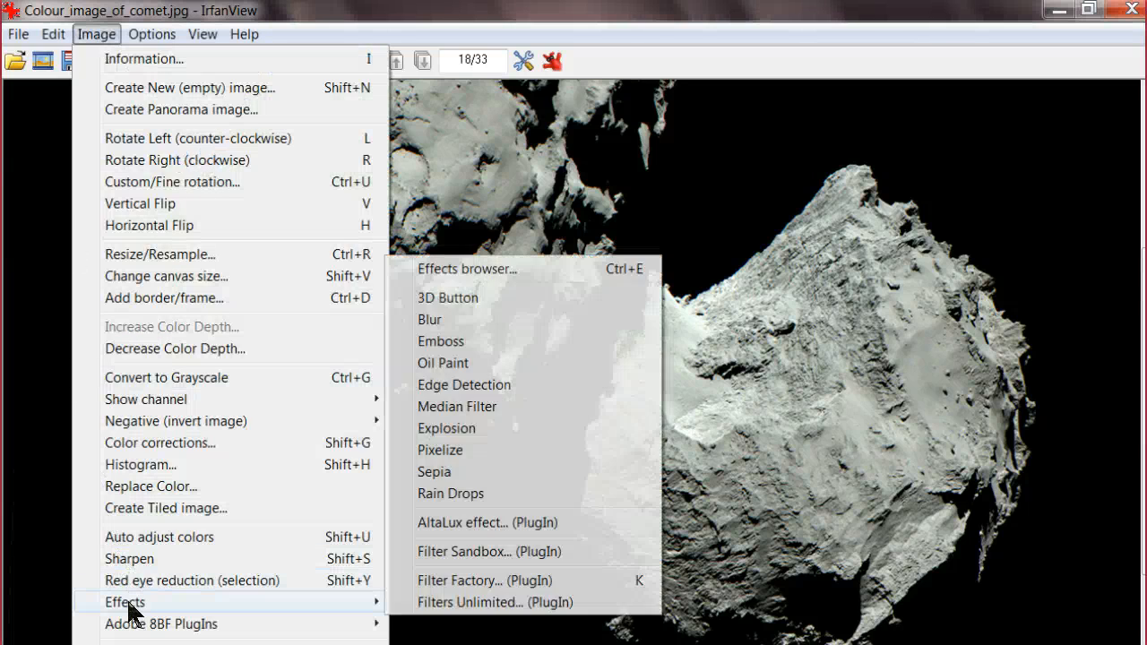
- Tint the comet photo sepia and reset Color corrections to default values
click(433, 471)
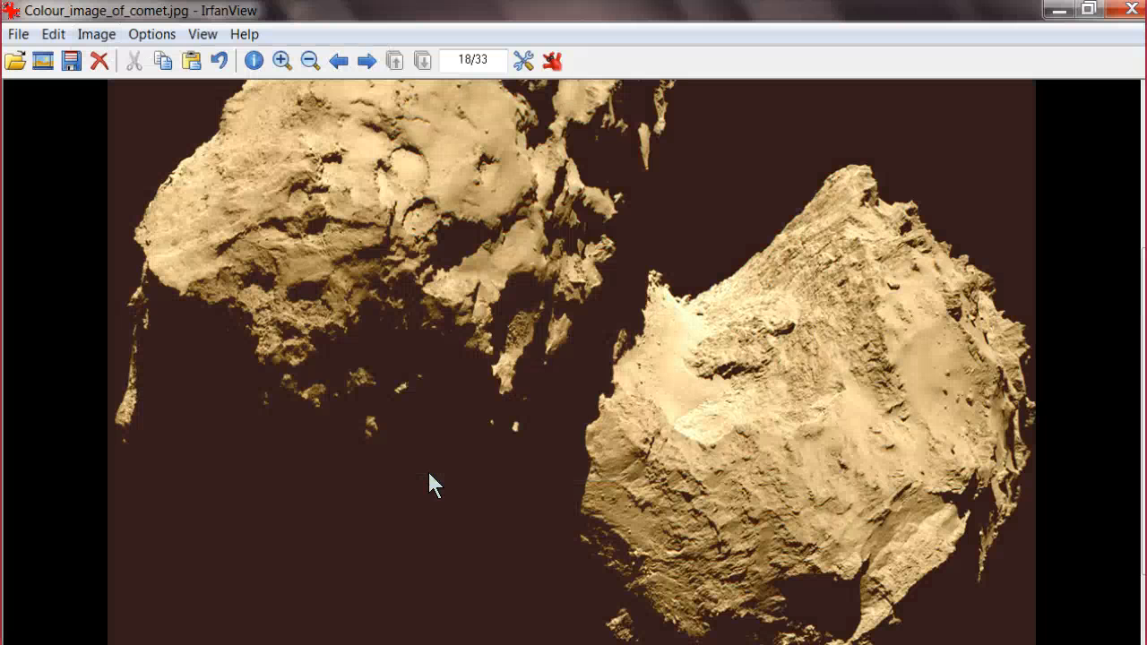
click(96, 34)
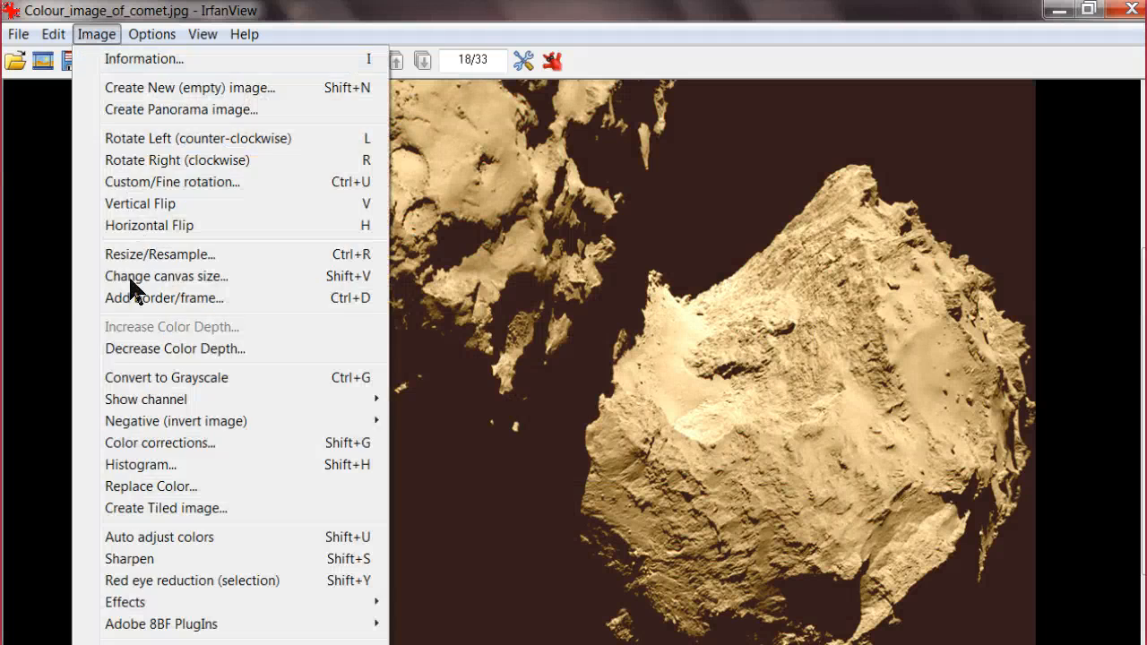
click(159, 443)
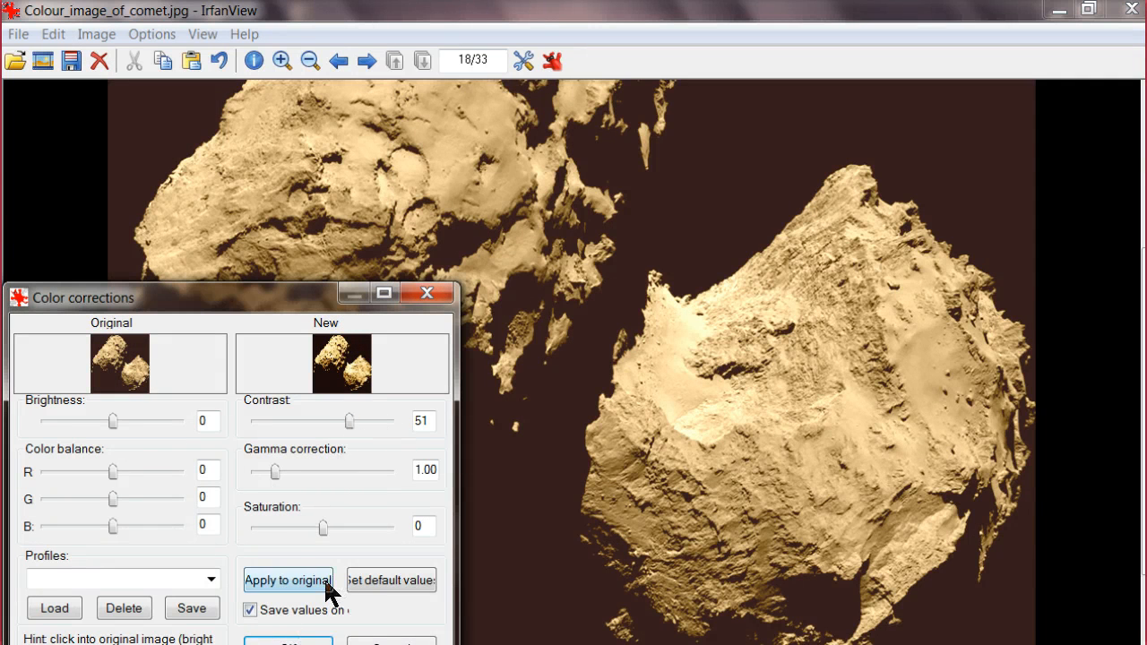
click(391, 580)
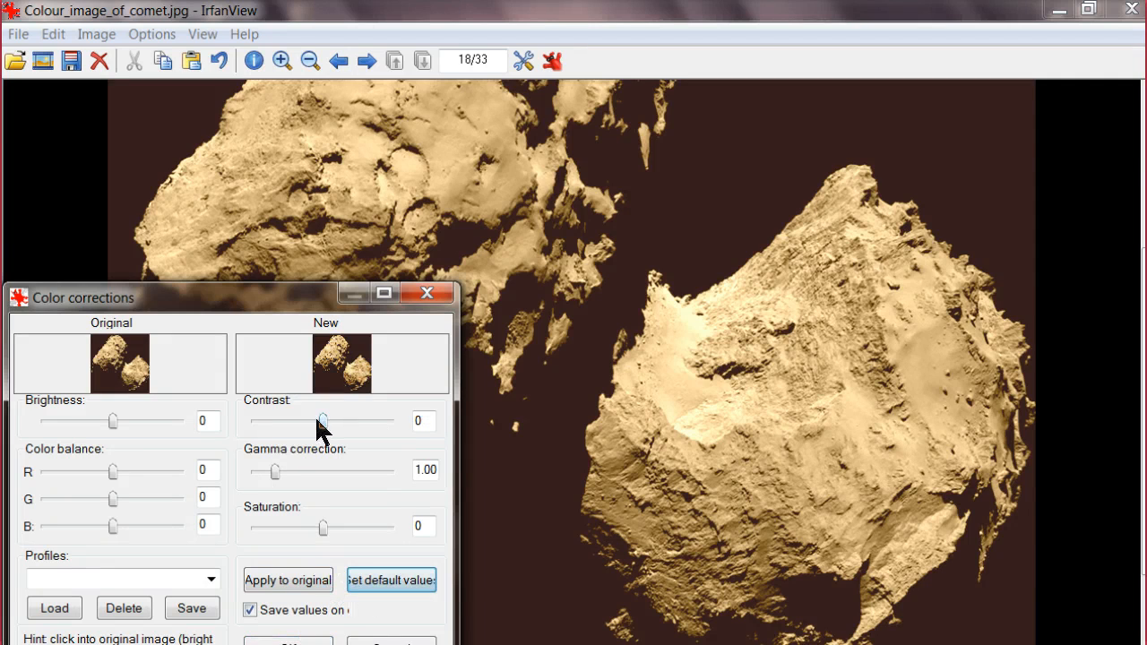
- Set contrast to 86 and gamma to 0.55, applying both to the original photo
drag(323, 421, 367, 421)
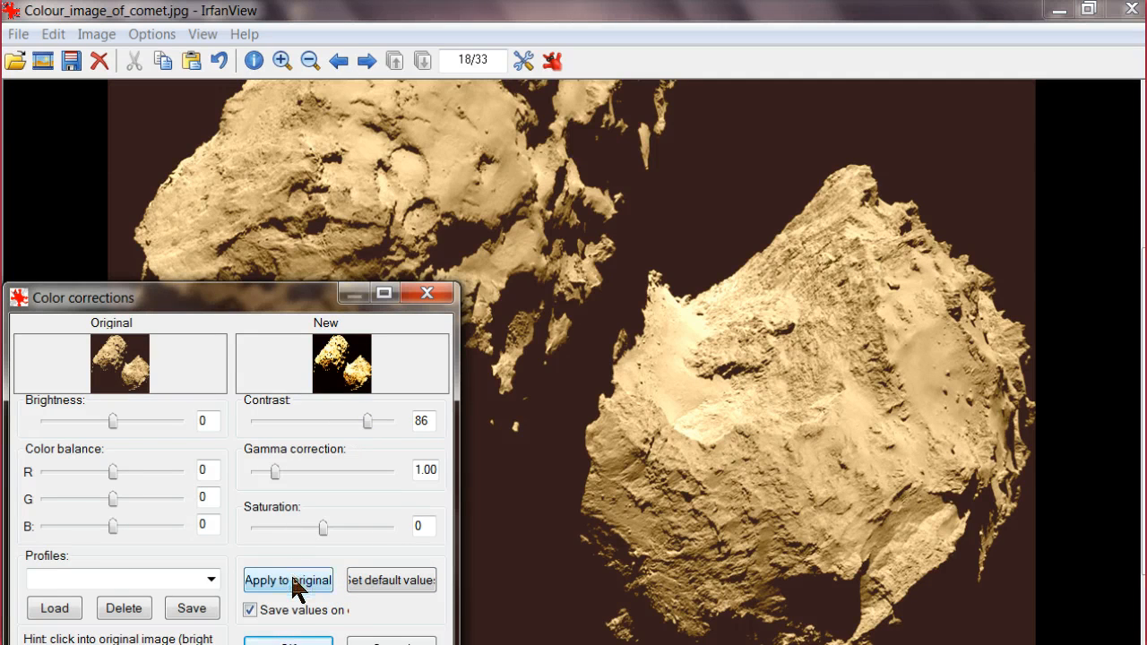
click(287, 578)
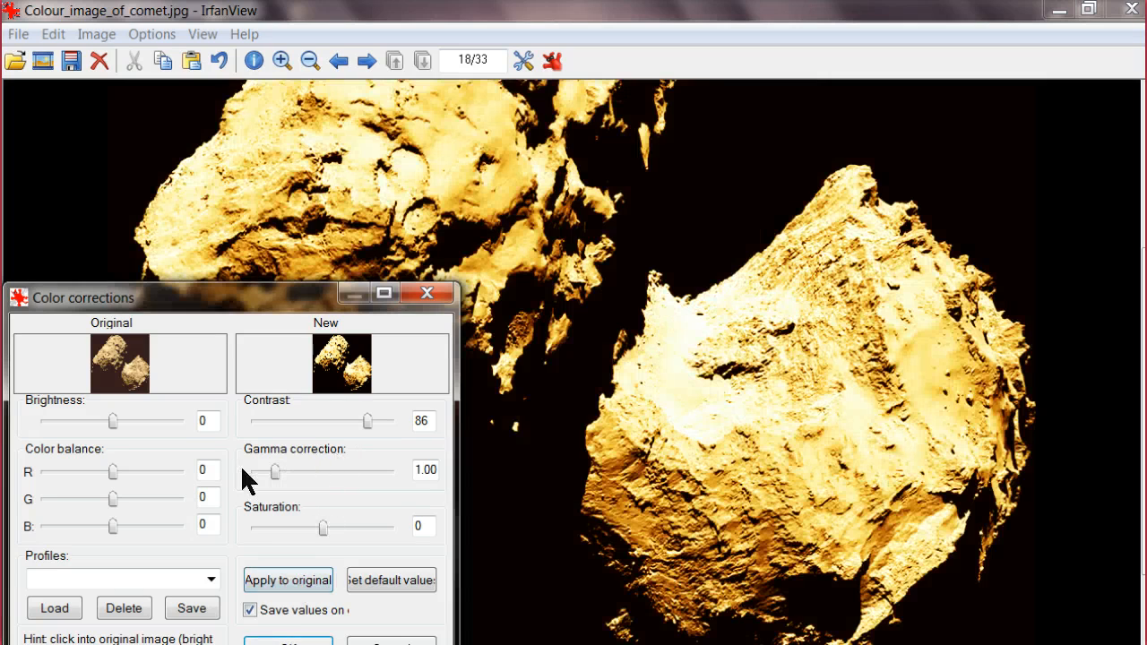
drag(276, 471, 266, 471)
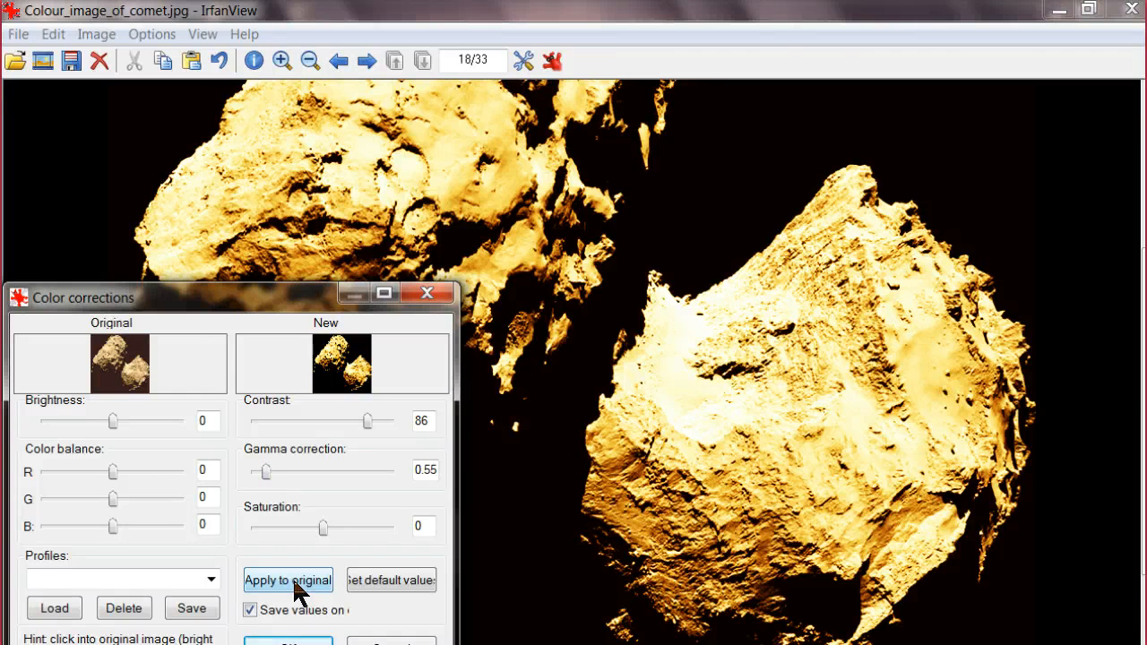
click(289, 580)
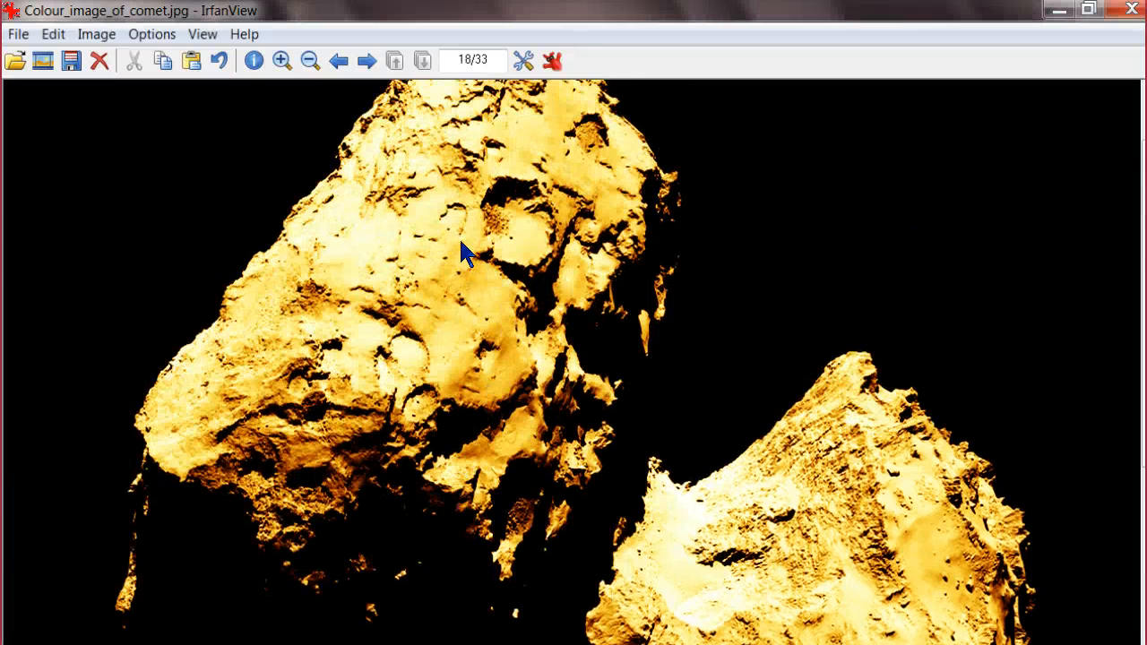
click(95, 34)
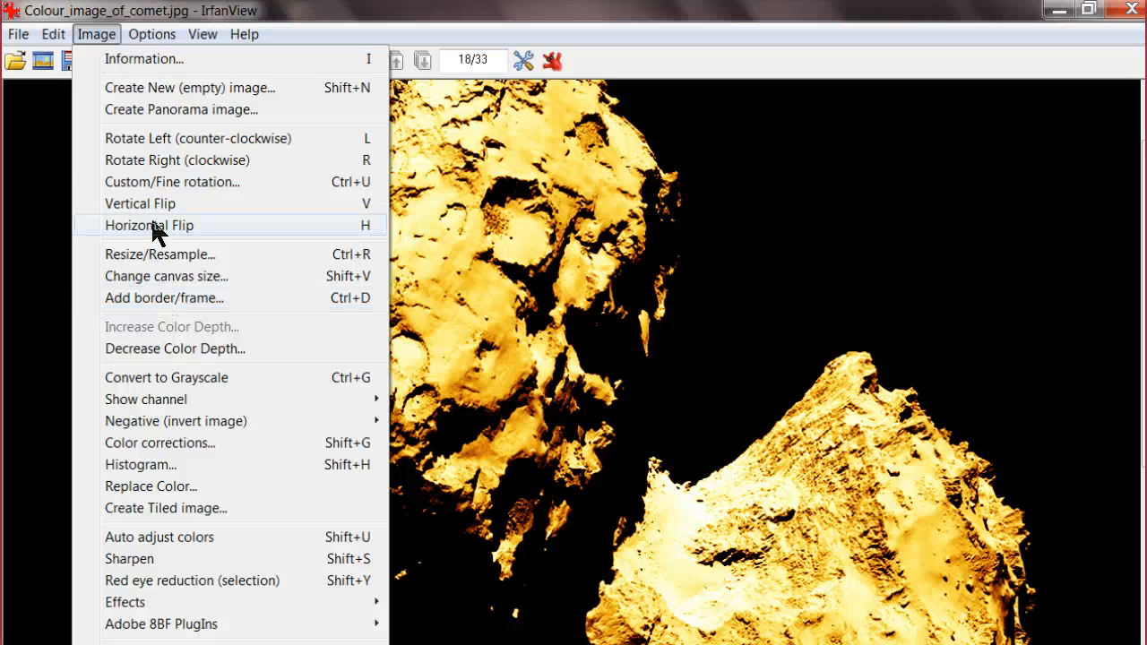
click(172, 182)
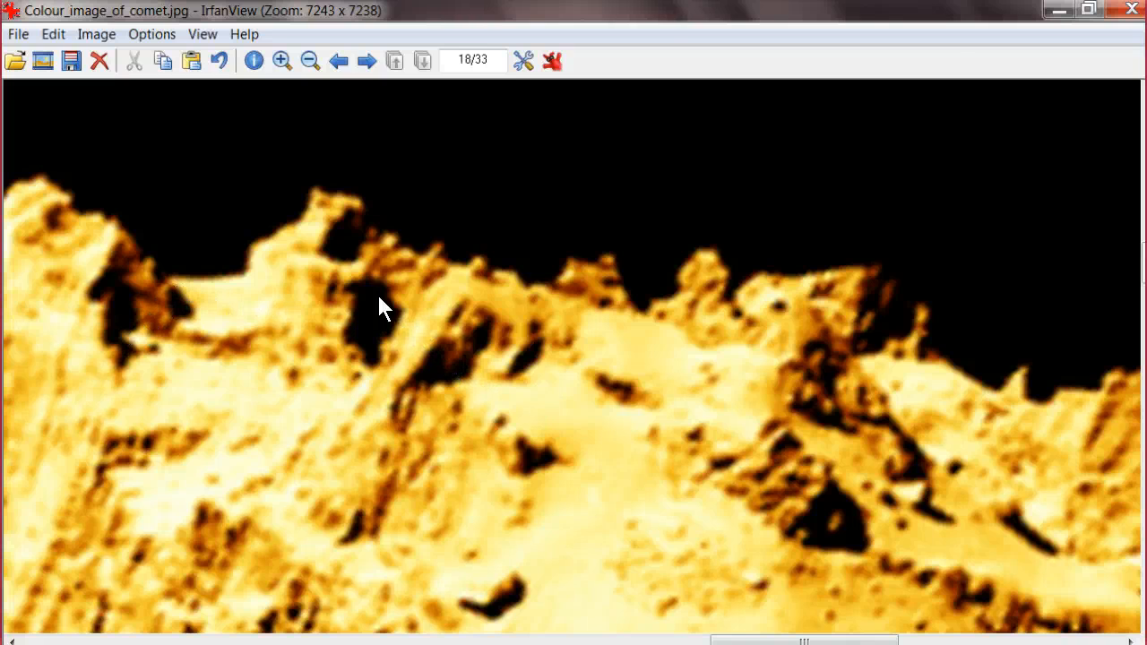
mouse_move(816, 343)
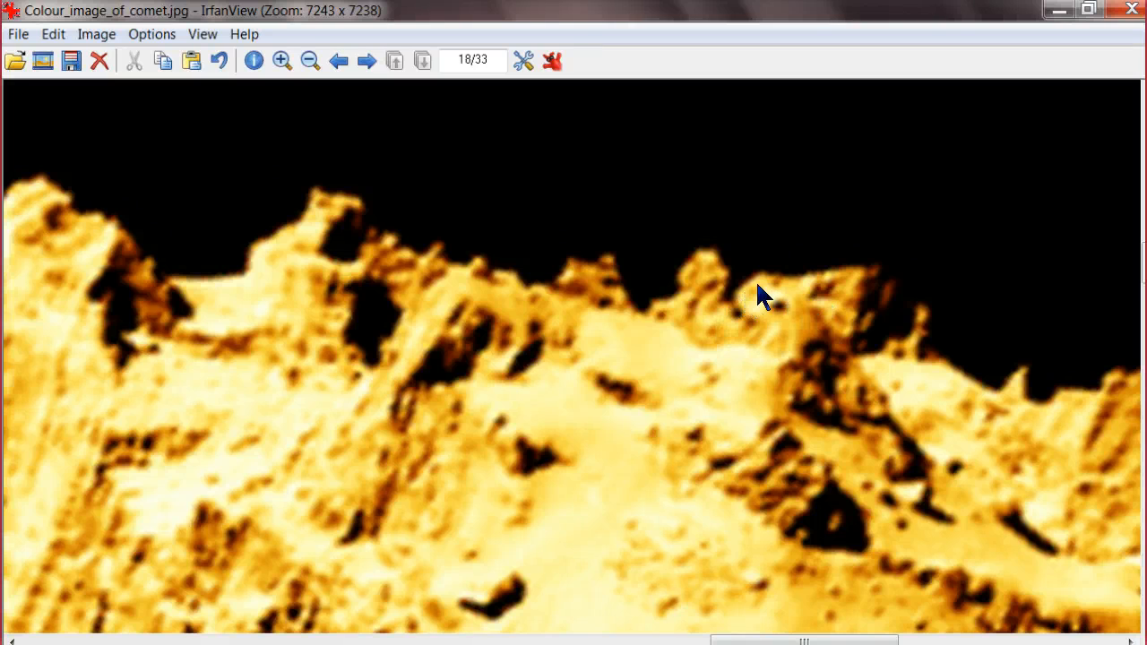
mouse_move(898, 307)
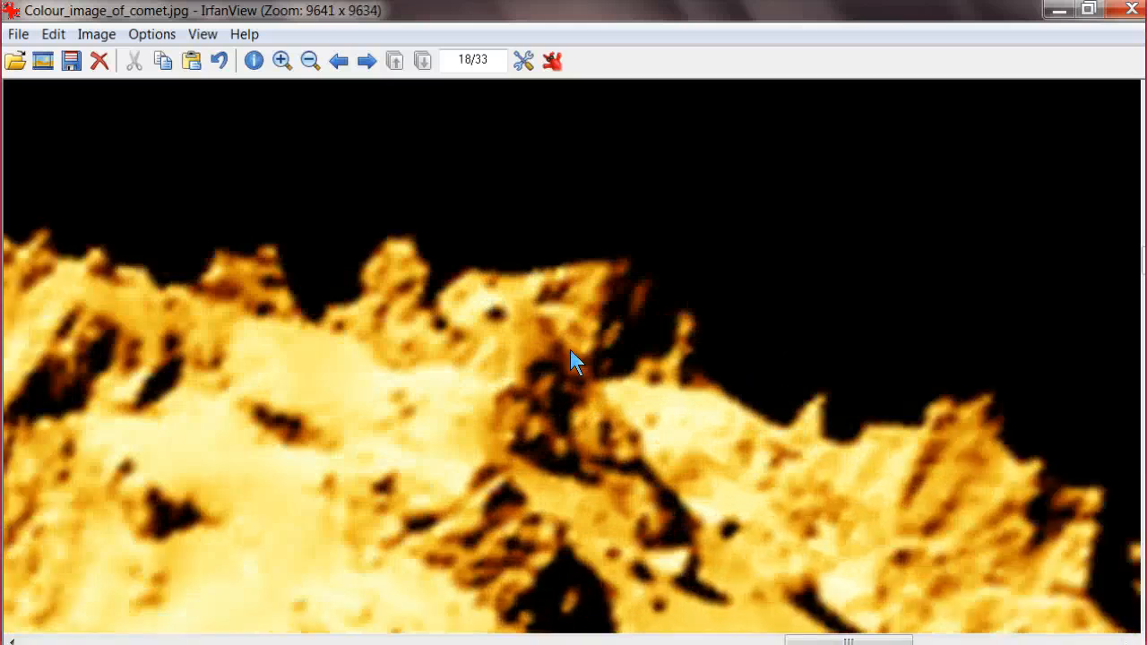
- Zoom in once more on the gold comet's jagged horizon
click(281, 61)
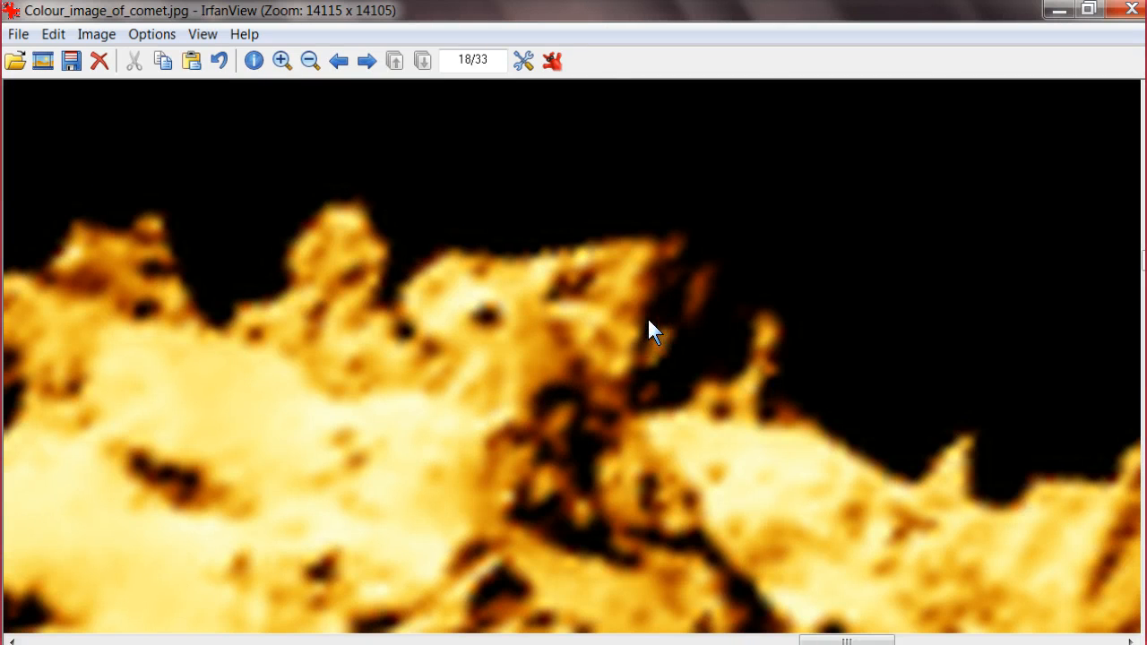
mouse_move(601, 252)
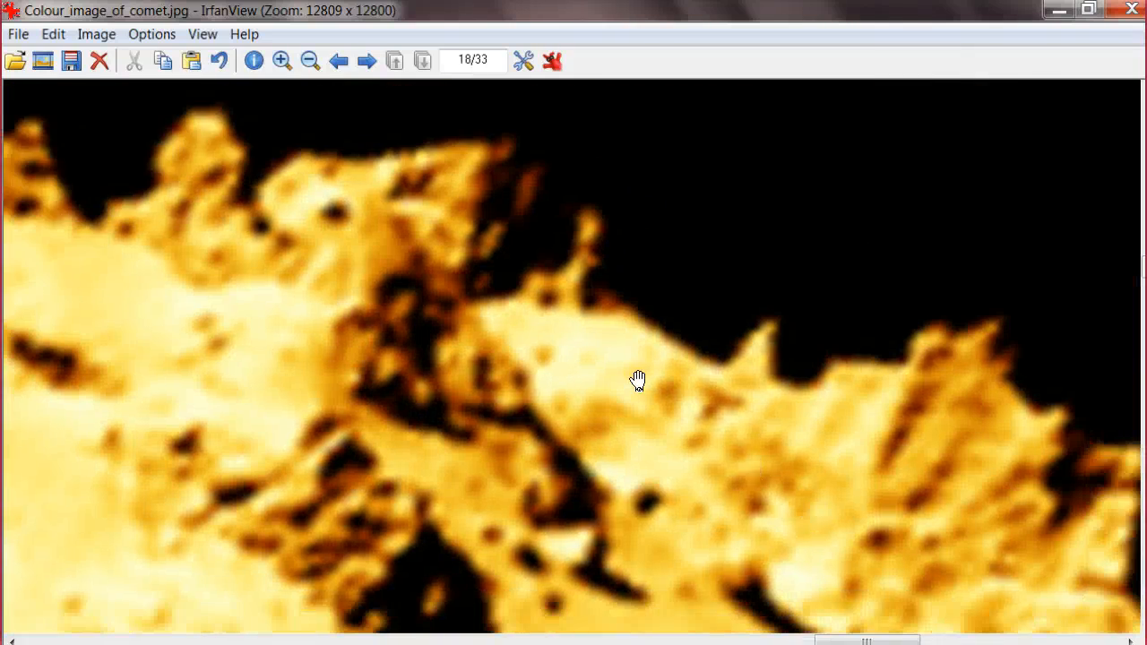
- Pan along the ridge and cliff edge to the dark chasm, then magnify the crevice
drag(636, 381, 618, 473)
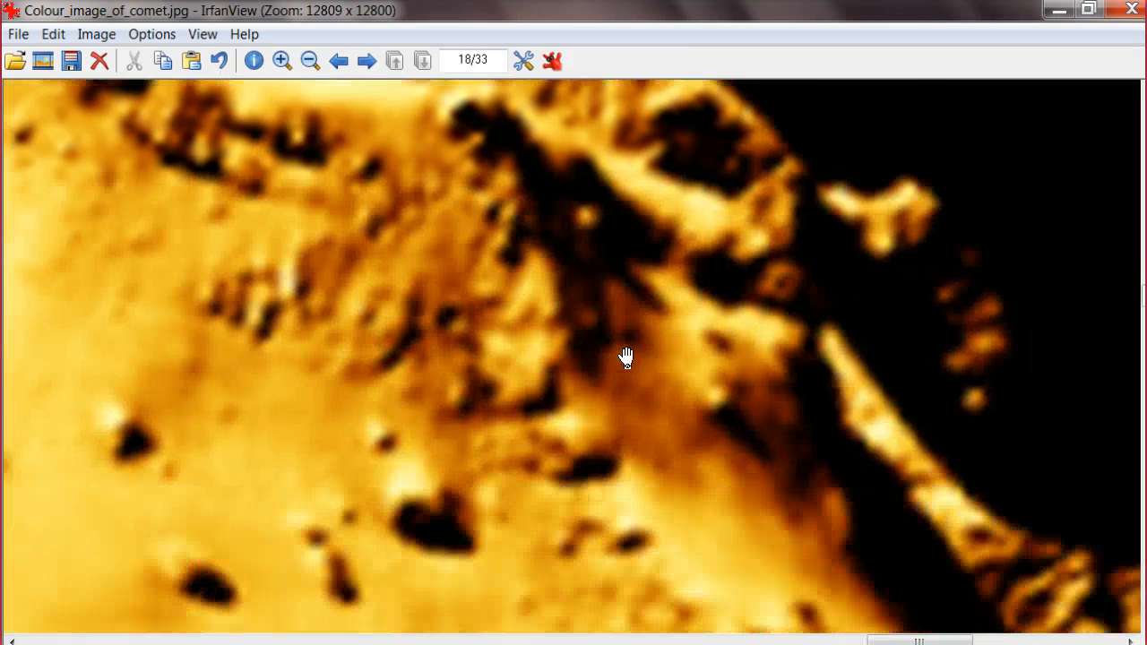
drag(626, 357, 219, 386)
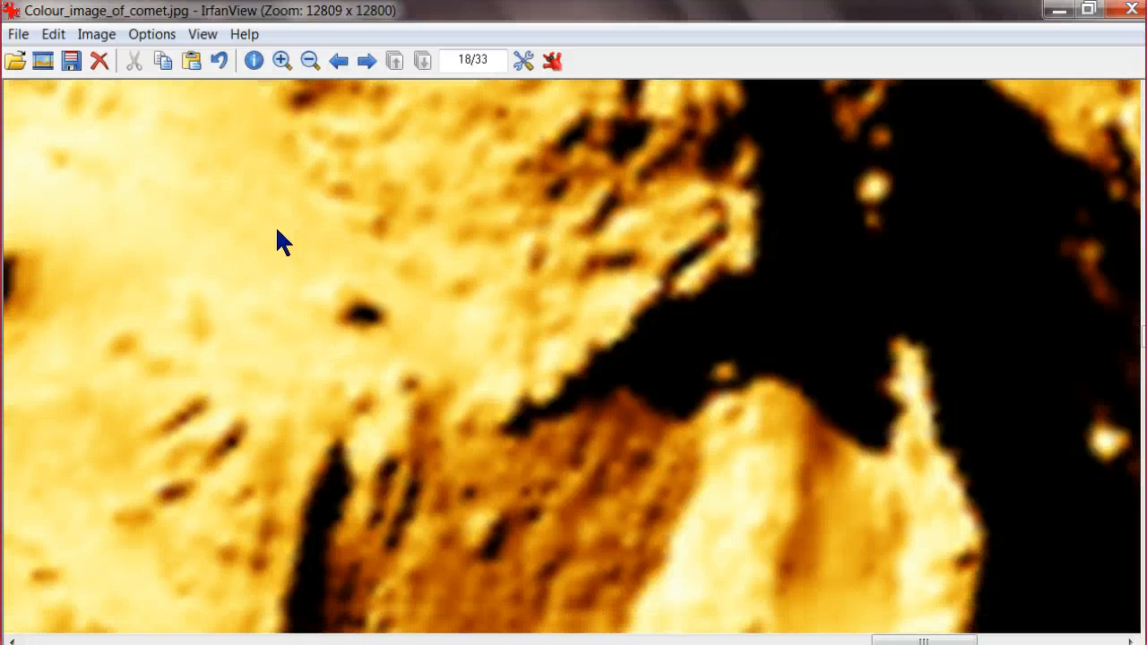
drag(282, 240, 747, 392)
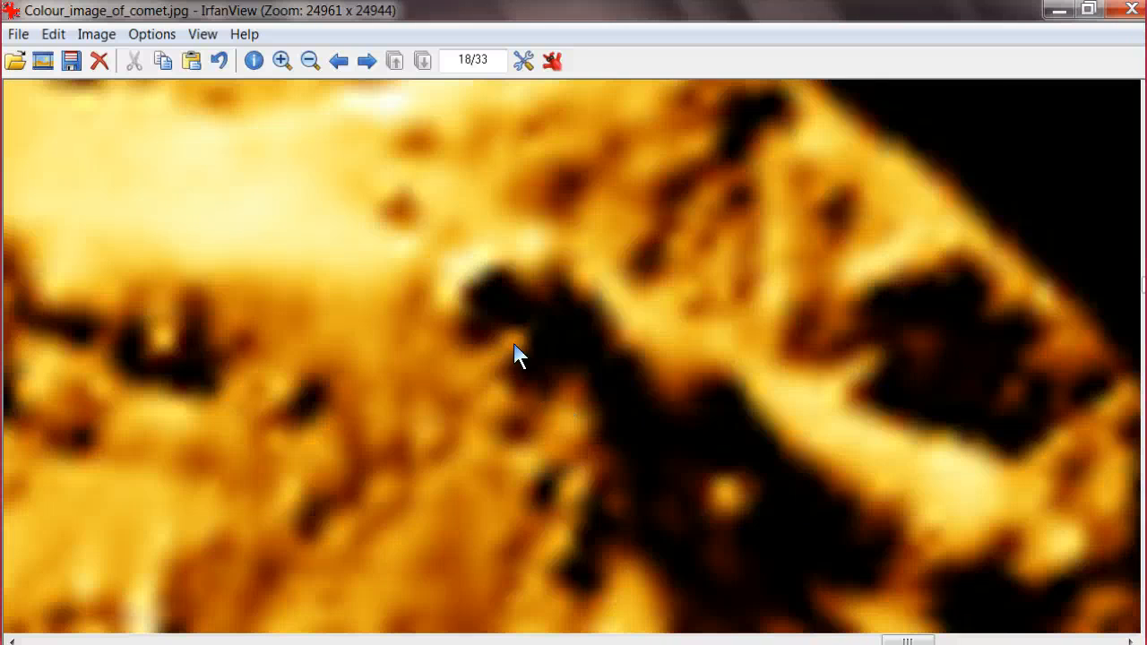
click(309, 61)
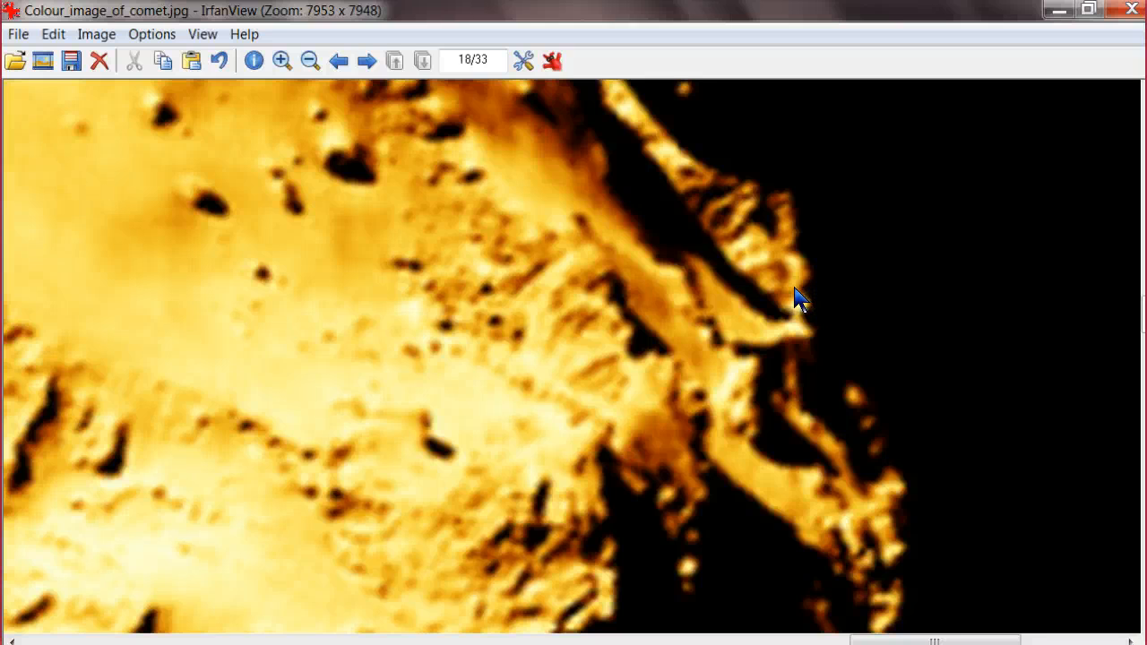
- Zoom out and pan across other cliff sections for a wider surface view
click(281, 61)
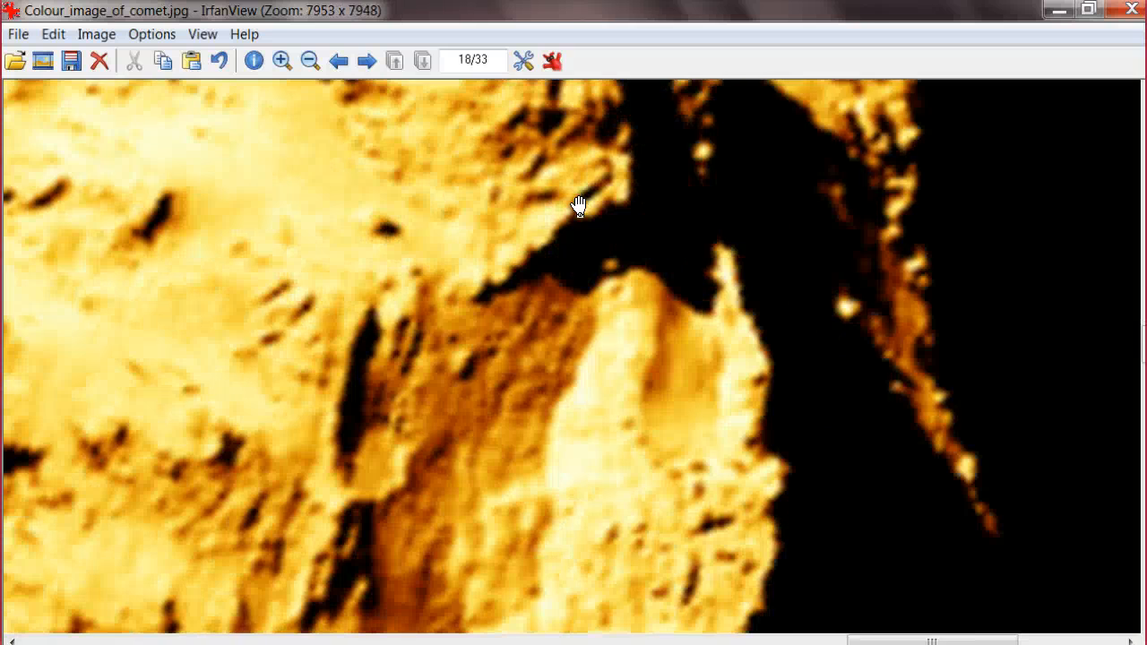
drag(578, 205, 550, 216)
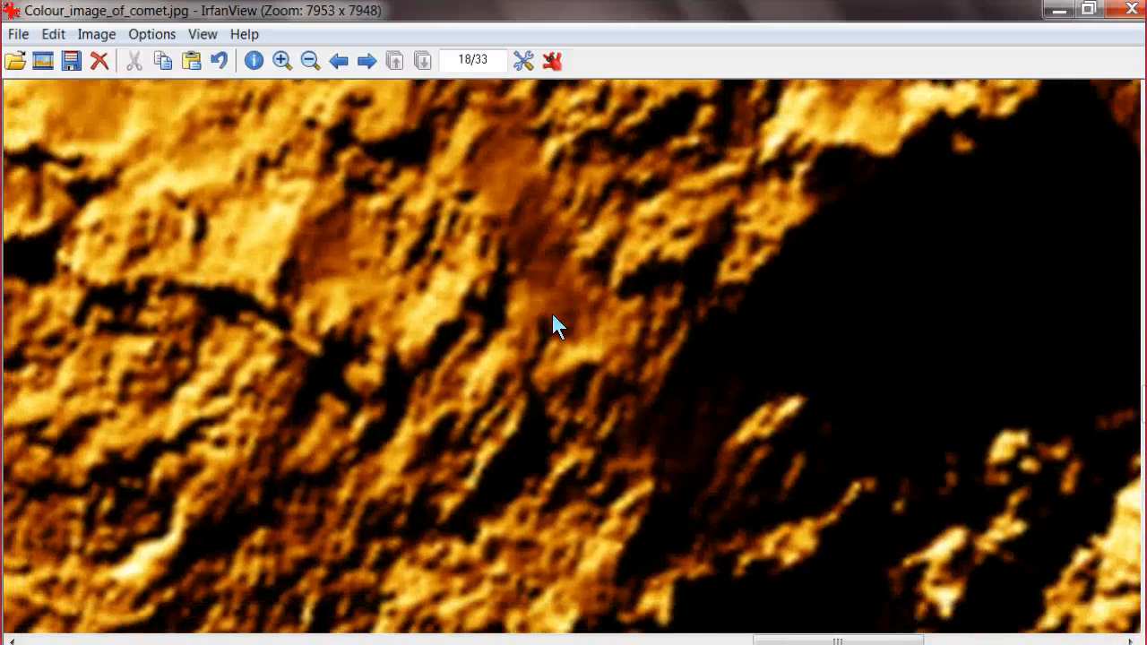
click(309, 61)
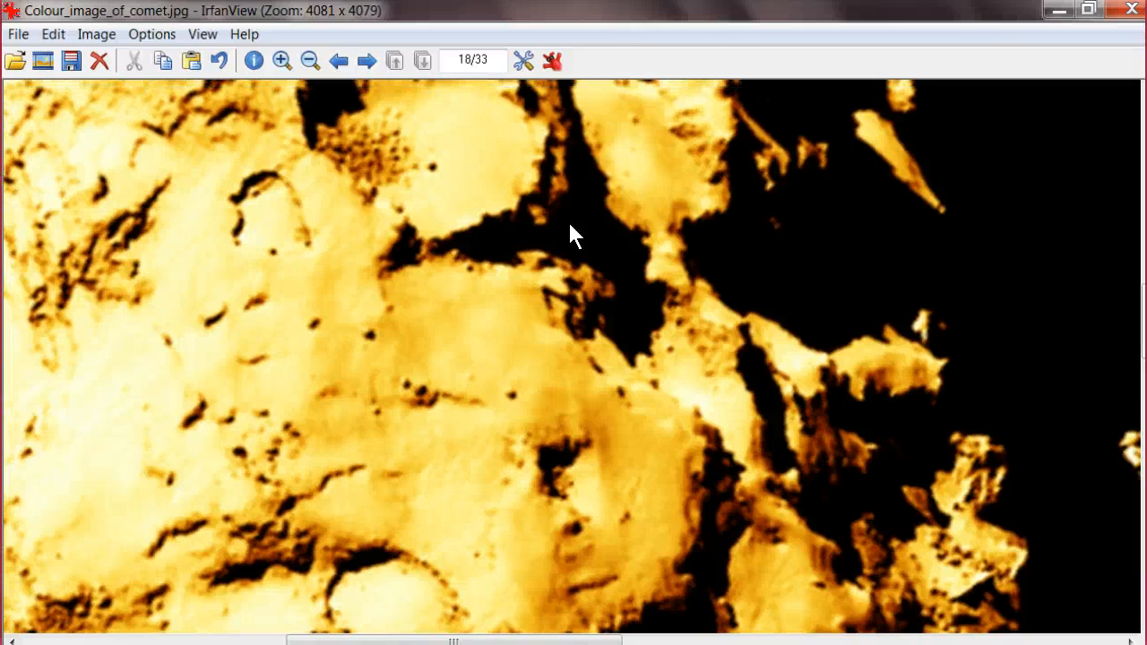
drag(574, 236, 534, 363)
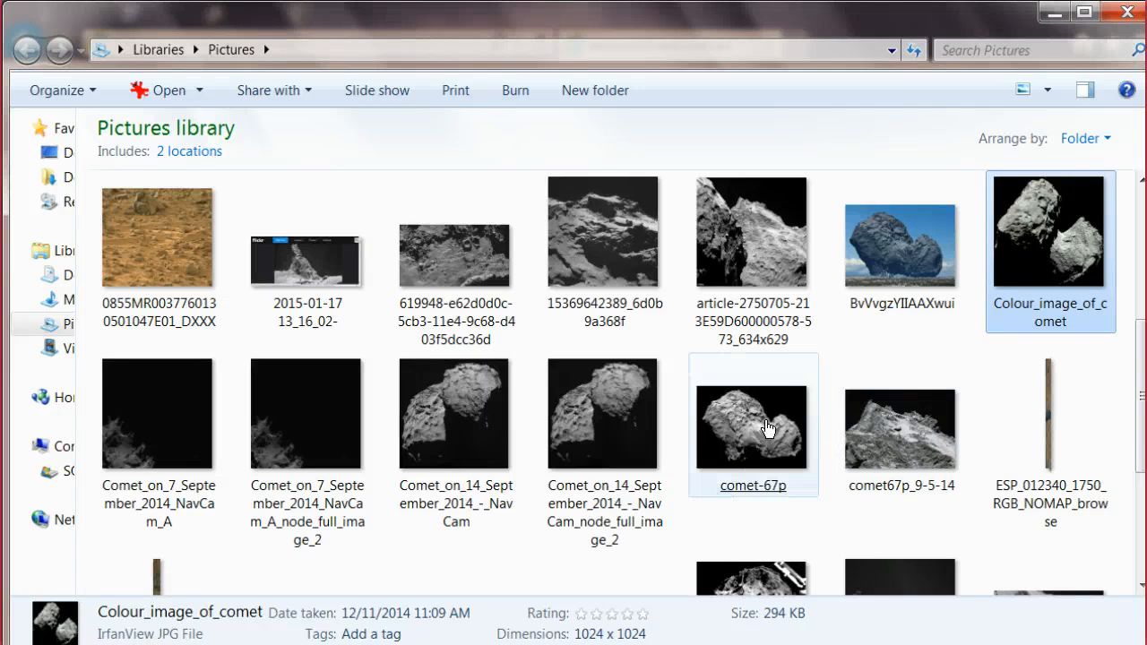
- Open comet-67p and pan across several regions of its magnified grayscale surface
double_click(753, 424)
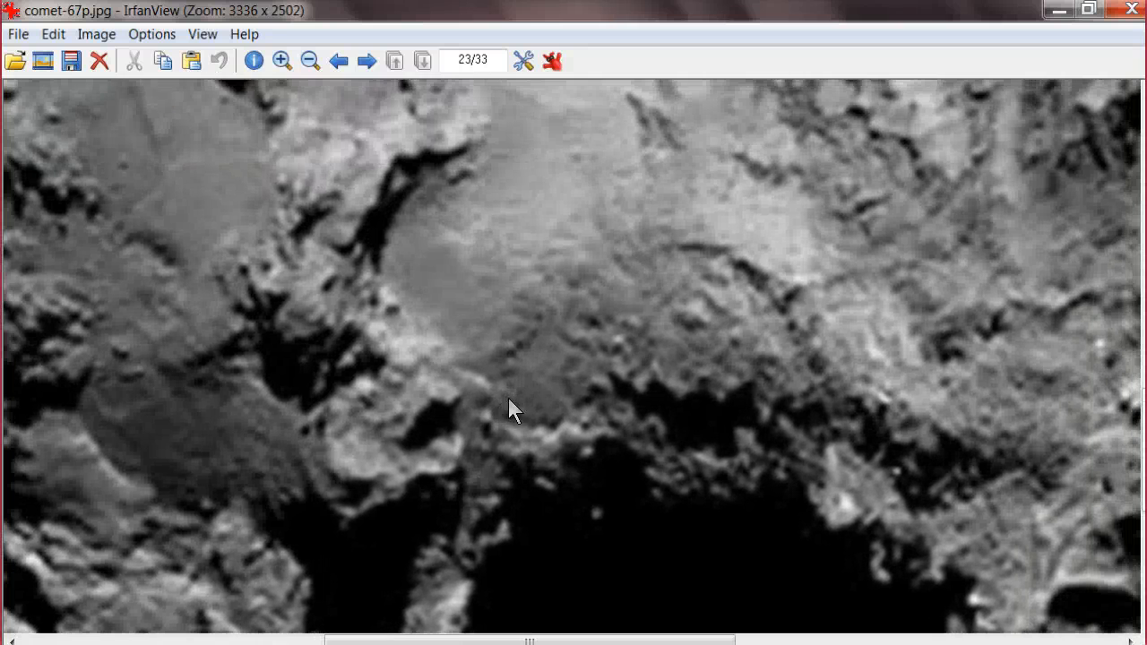
drag(515, 408, 740, 349)
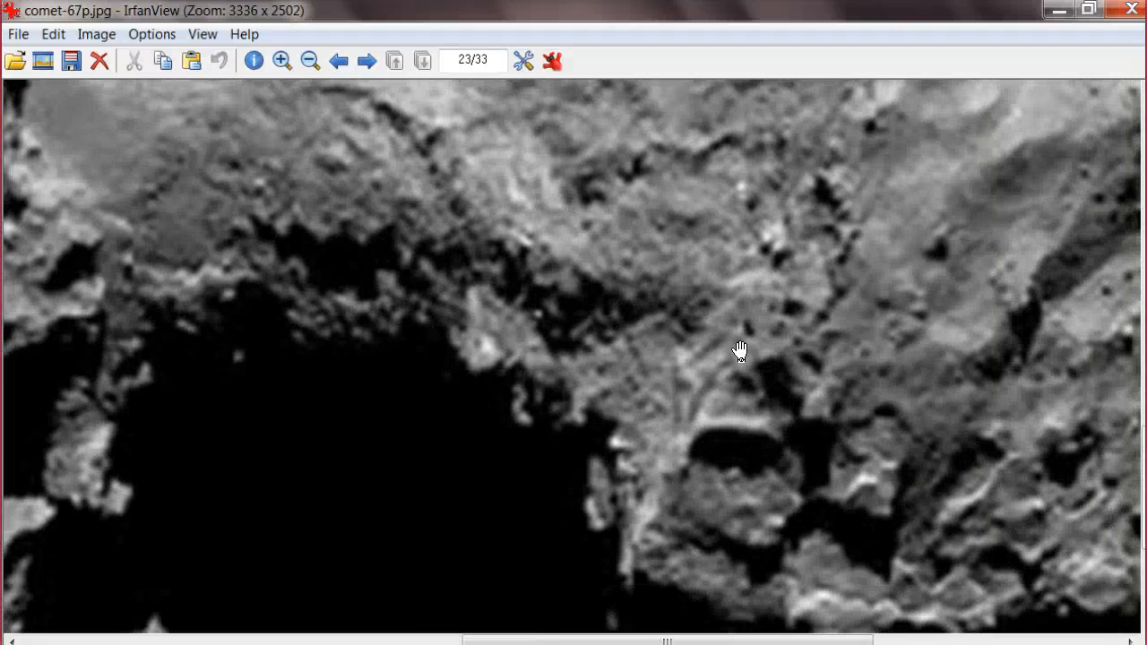
drag(739, 349, 792, 242)
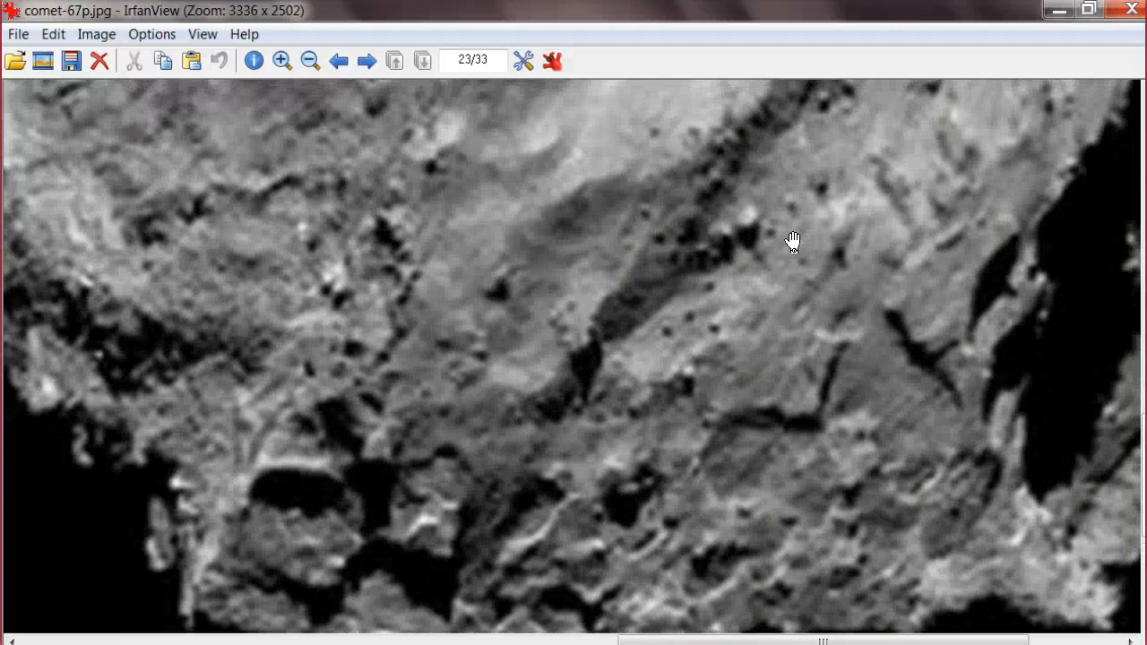
drag(793, 240, 501, 386)
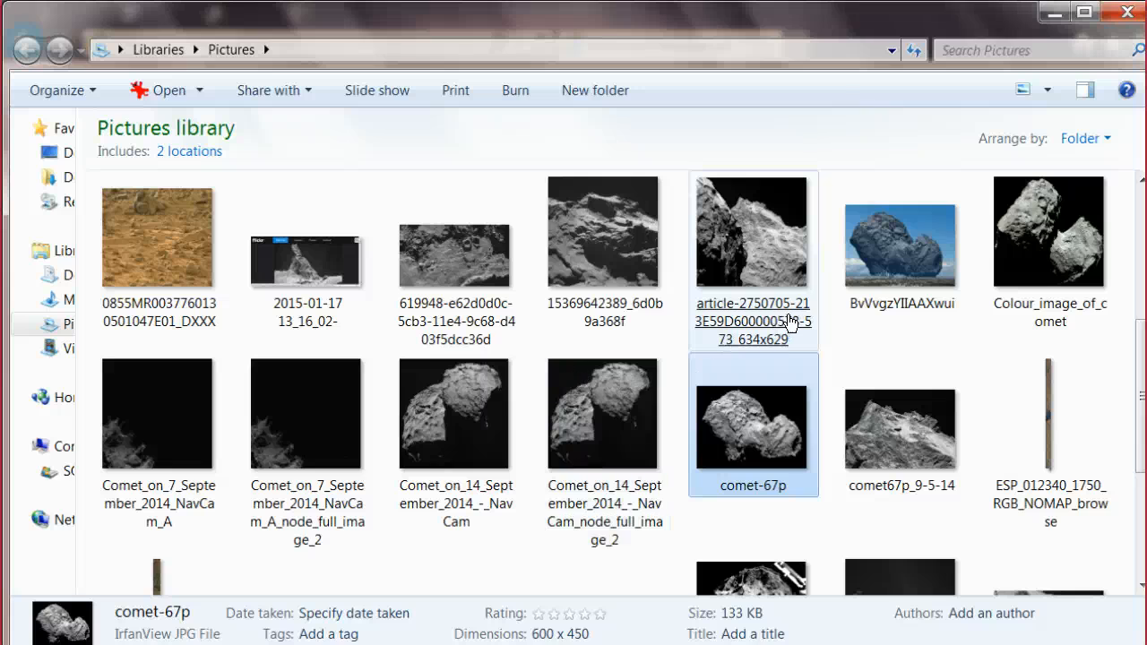
- Open the BvVvgzYIIAAXwui comet-over-city photo and zoom in twice
click(900, 232)
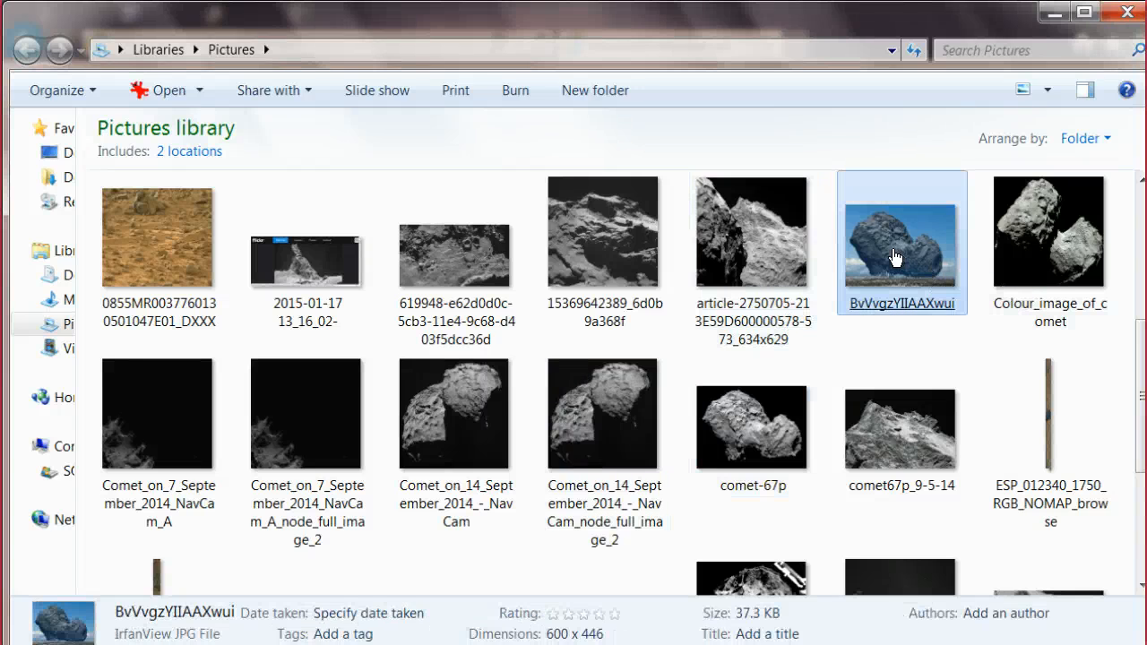
double_click(901, 242)
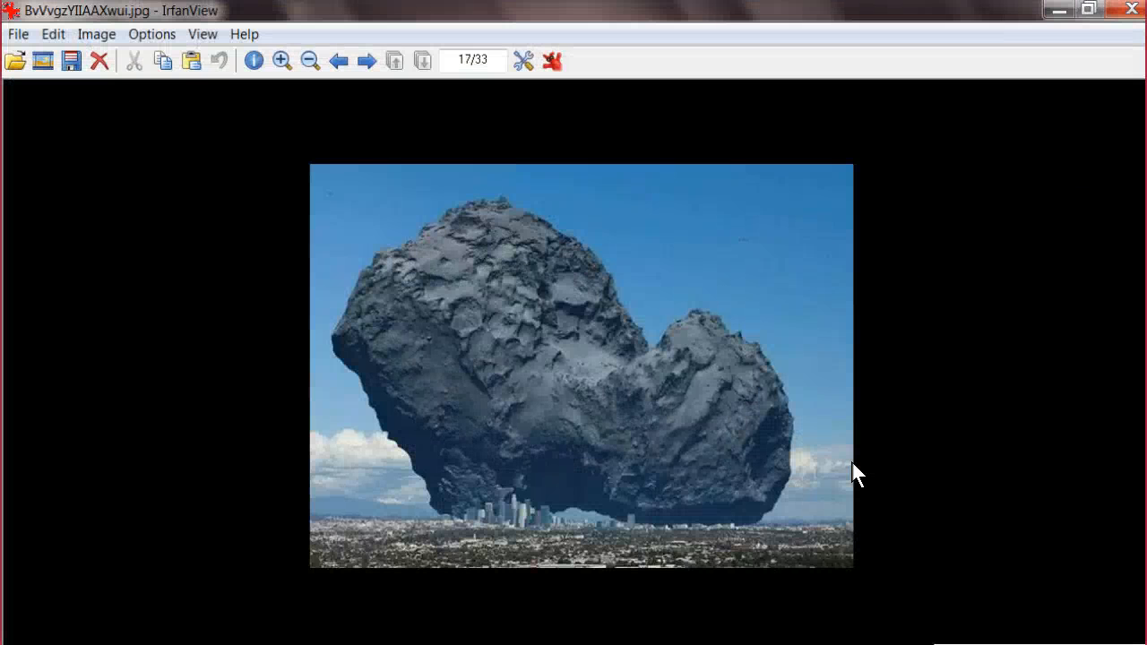
mouse_move(807, 534)
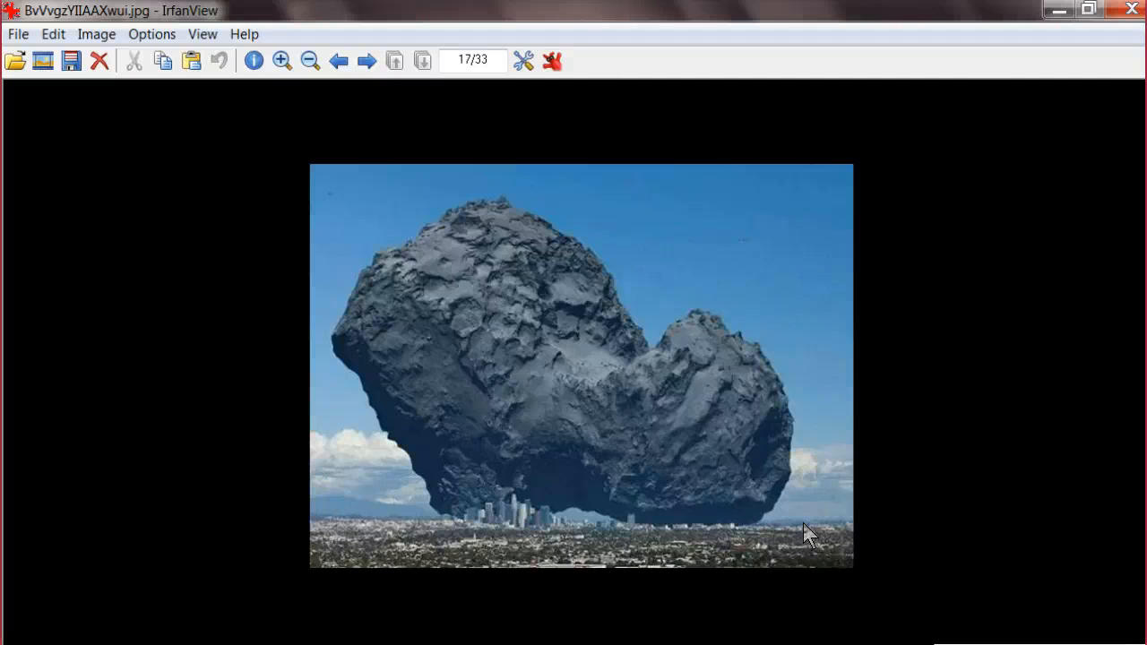
click(282, 61)
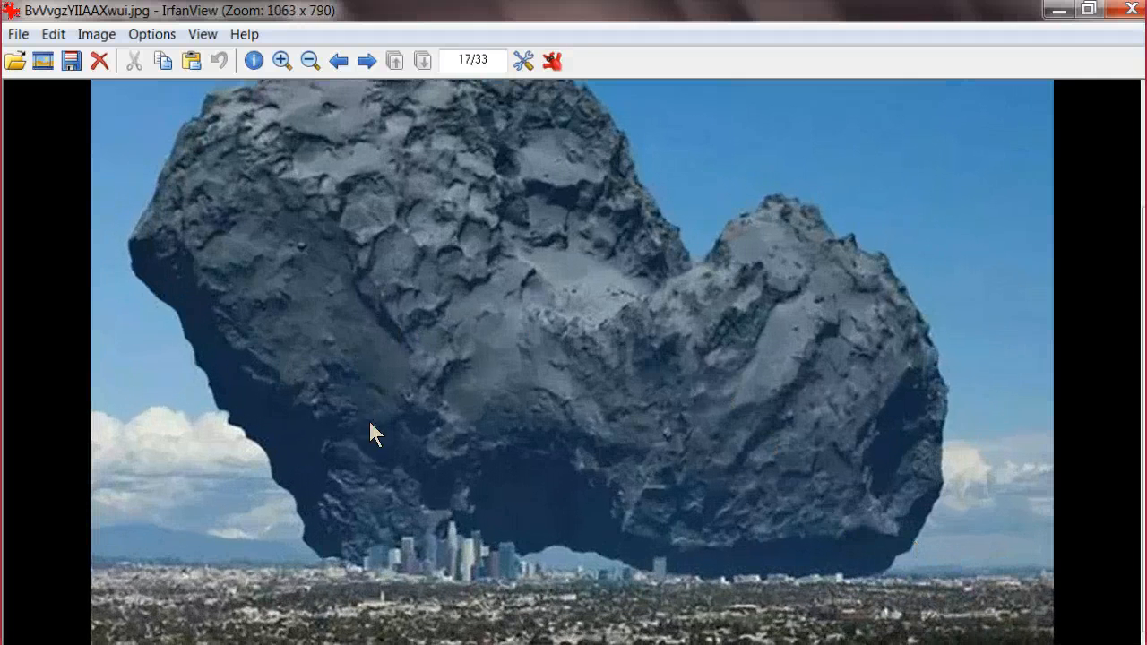
click(282, 61)
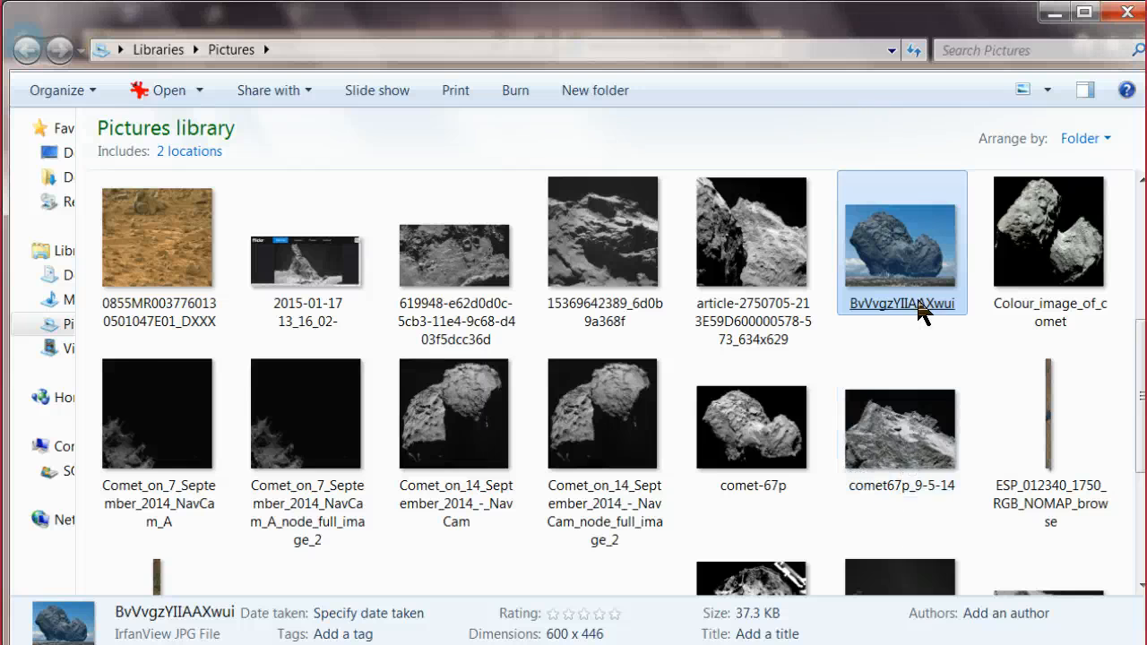
double_click(900, 241)
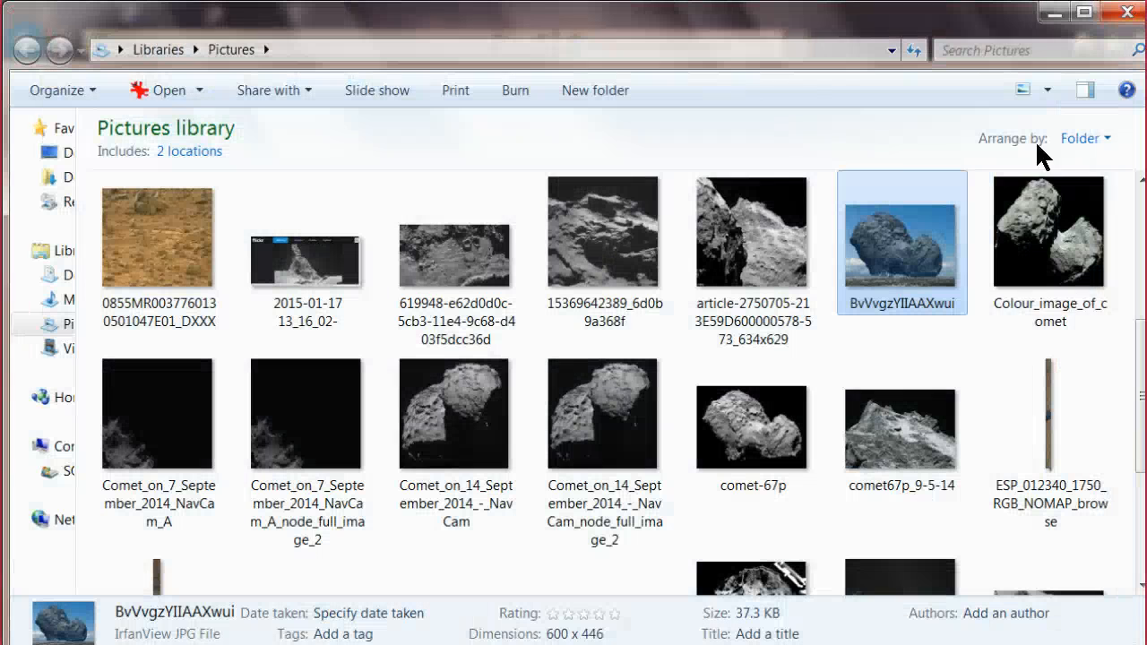
click(1045, 238)
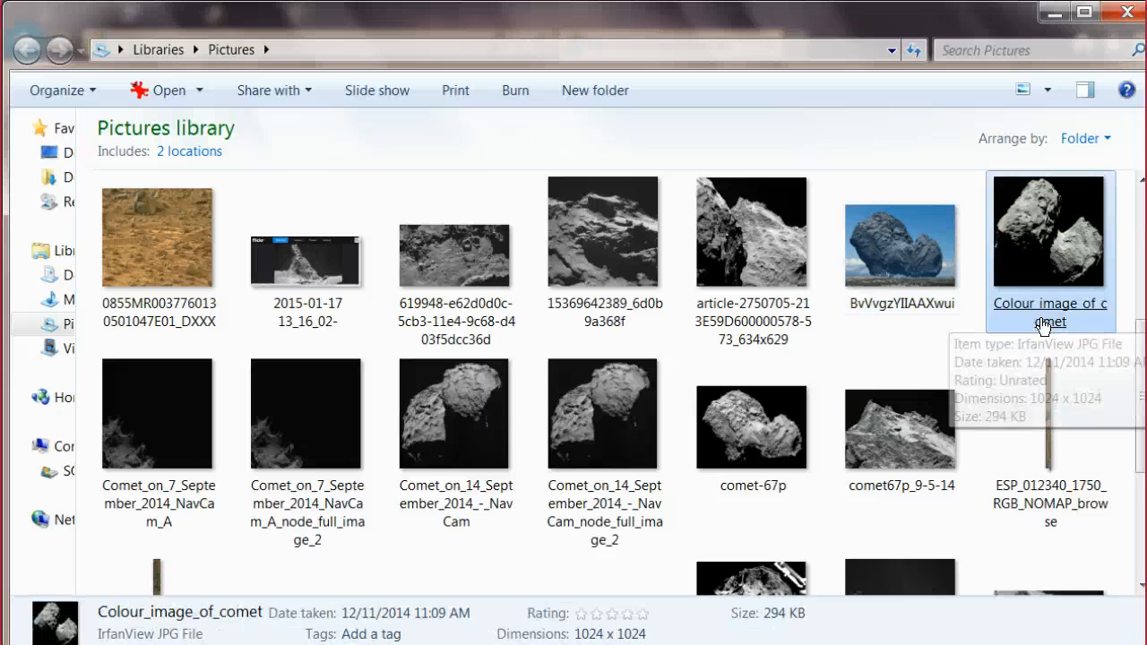
mouse_move(921, 352)
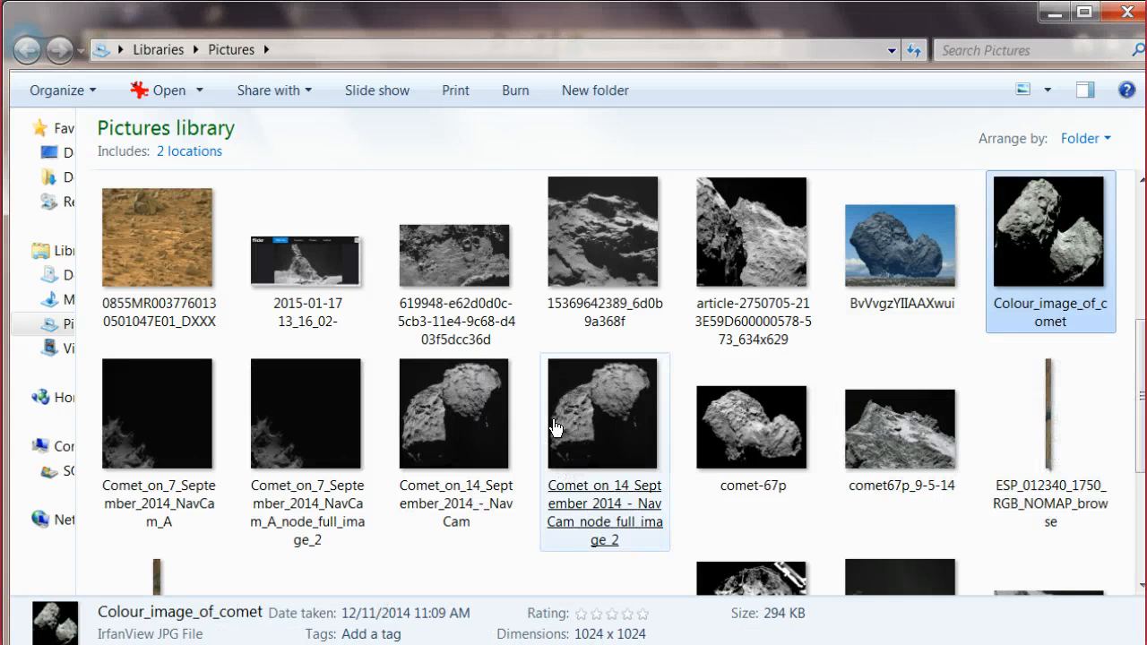
double_click(603, 414)
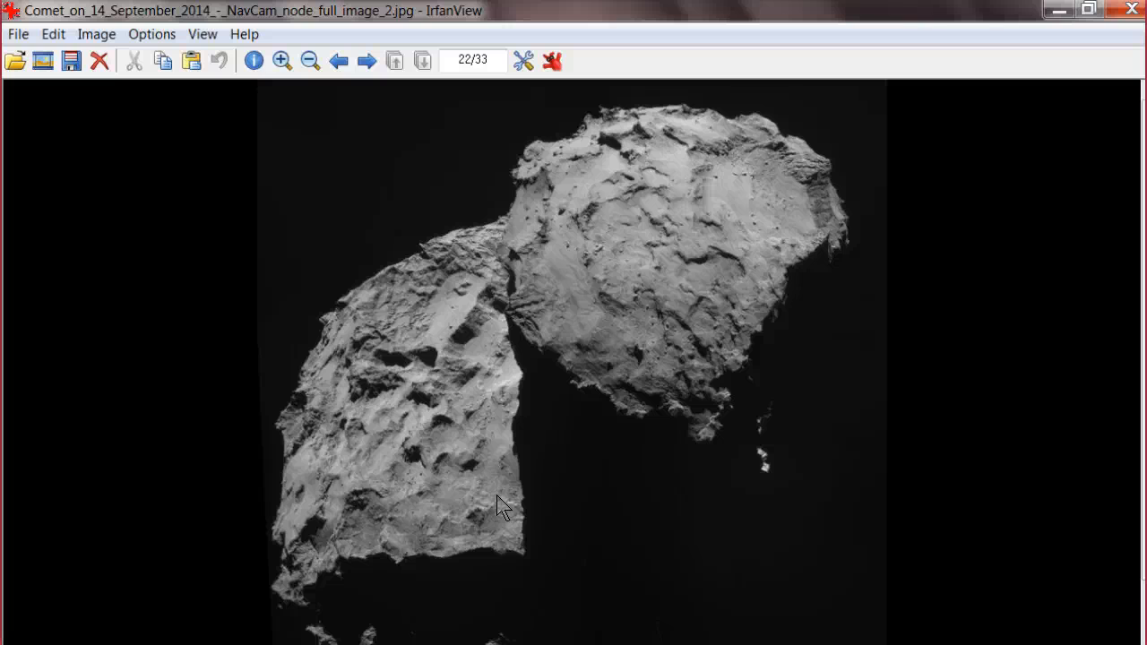
mouse_move(1118, 31)
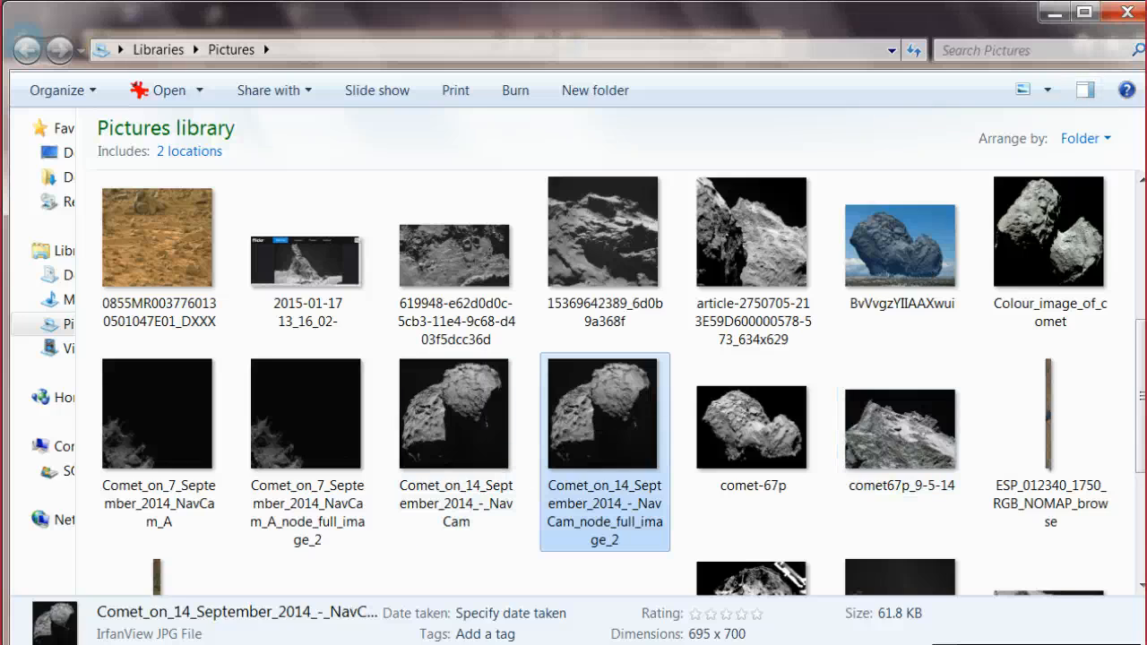
mouse_move(938, 274)
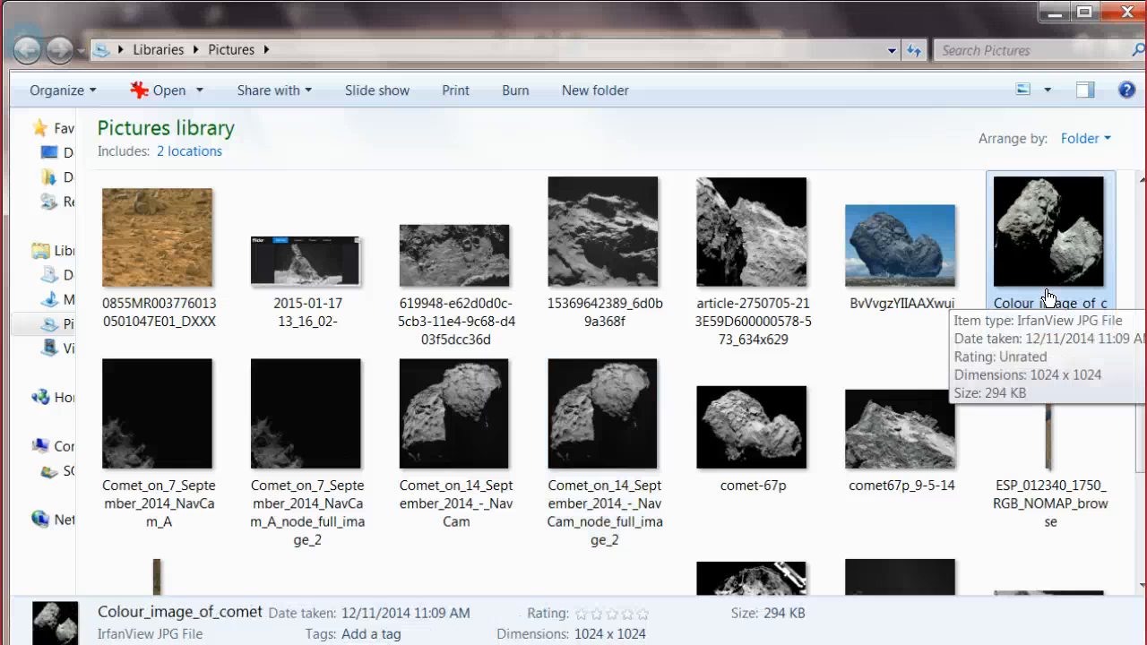
double_click(602, 231)
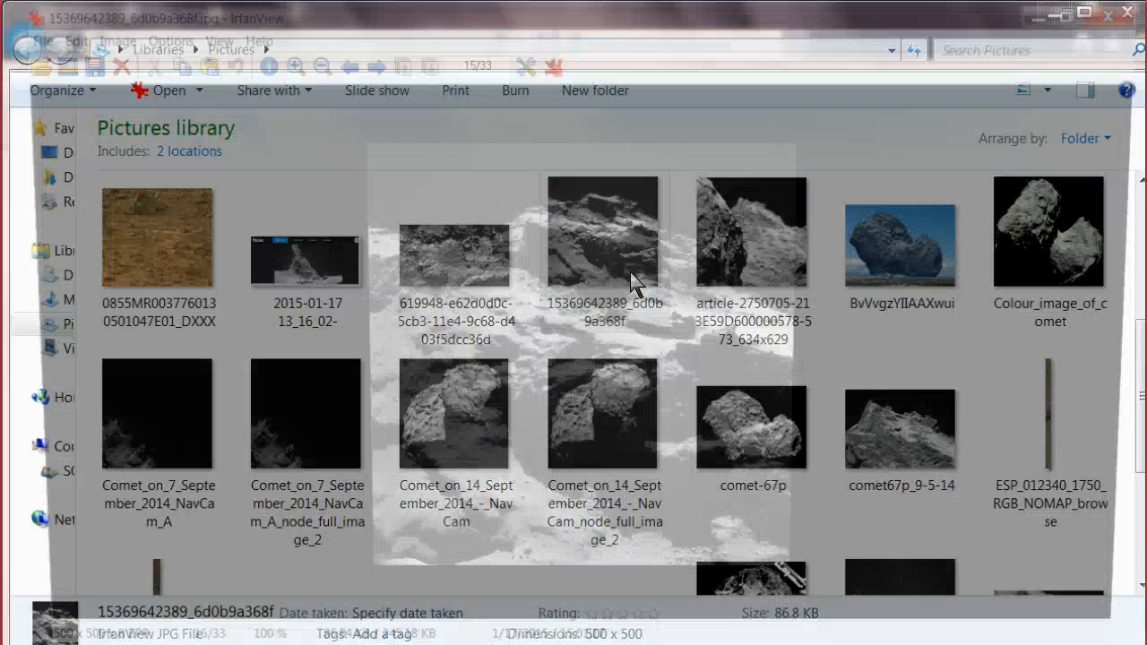
double_click(602, 242)
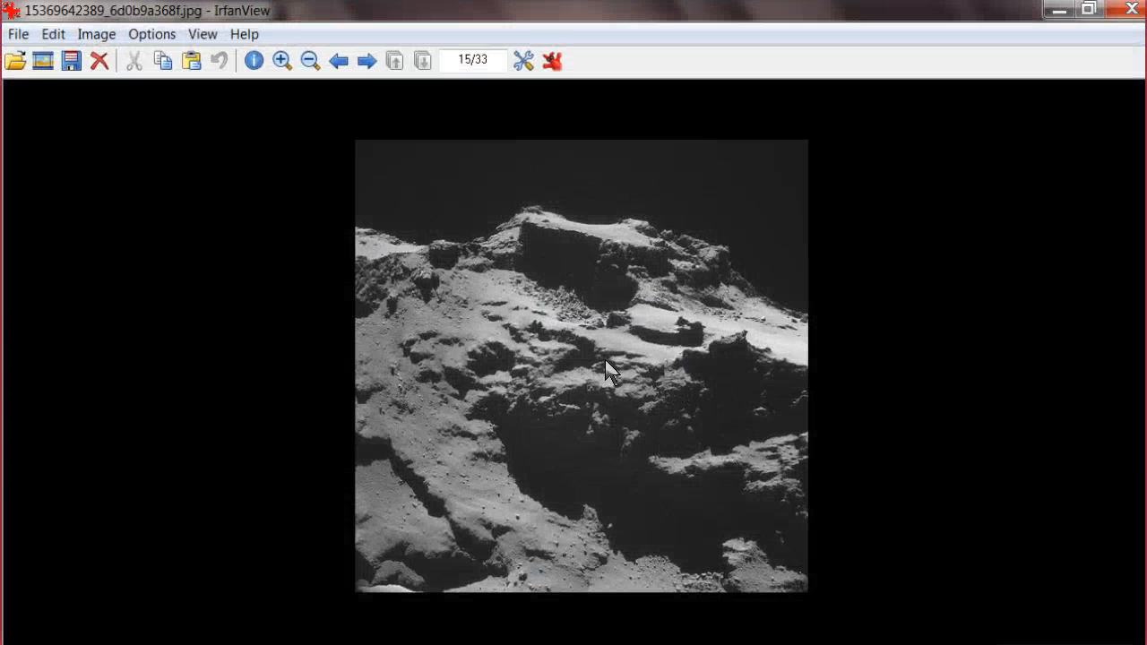
click(97, 34)
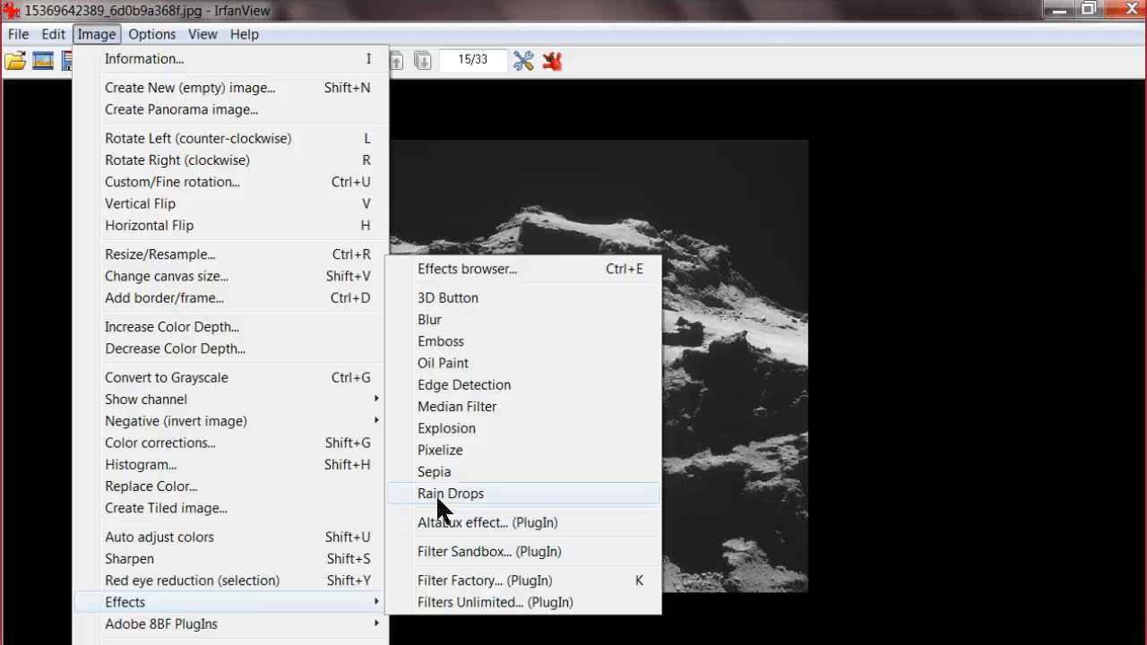
click(434, 471)
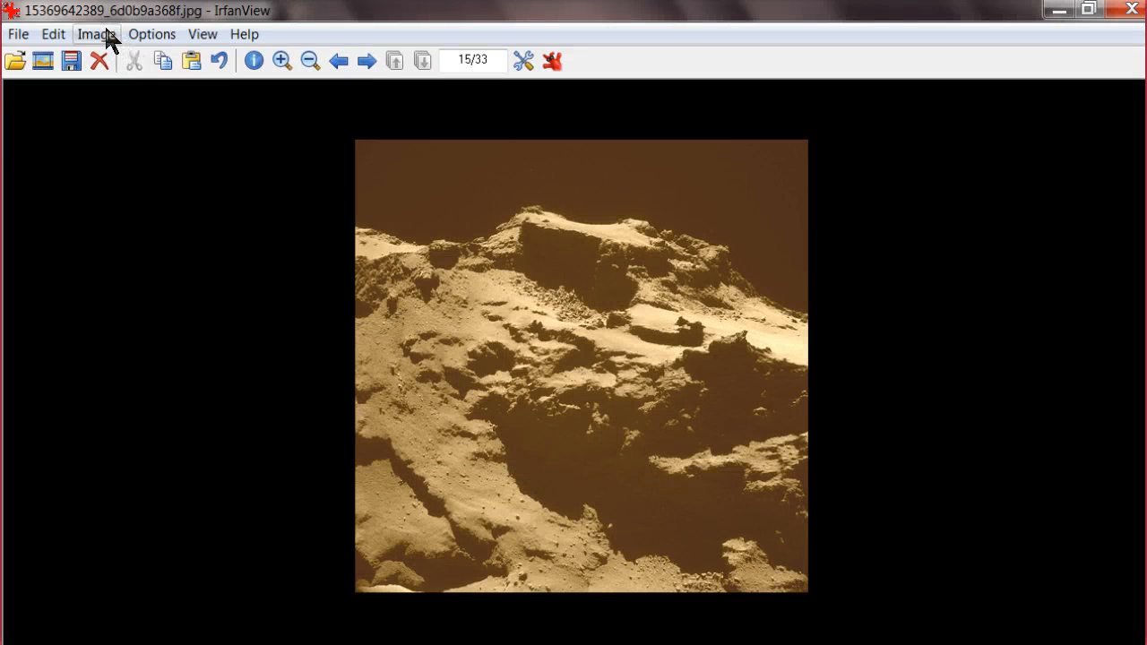
- Reset contrast and gamma to default values in Color corrections and apply them to the photo
click(96, 34)
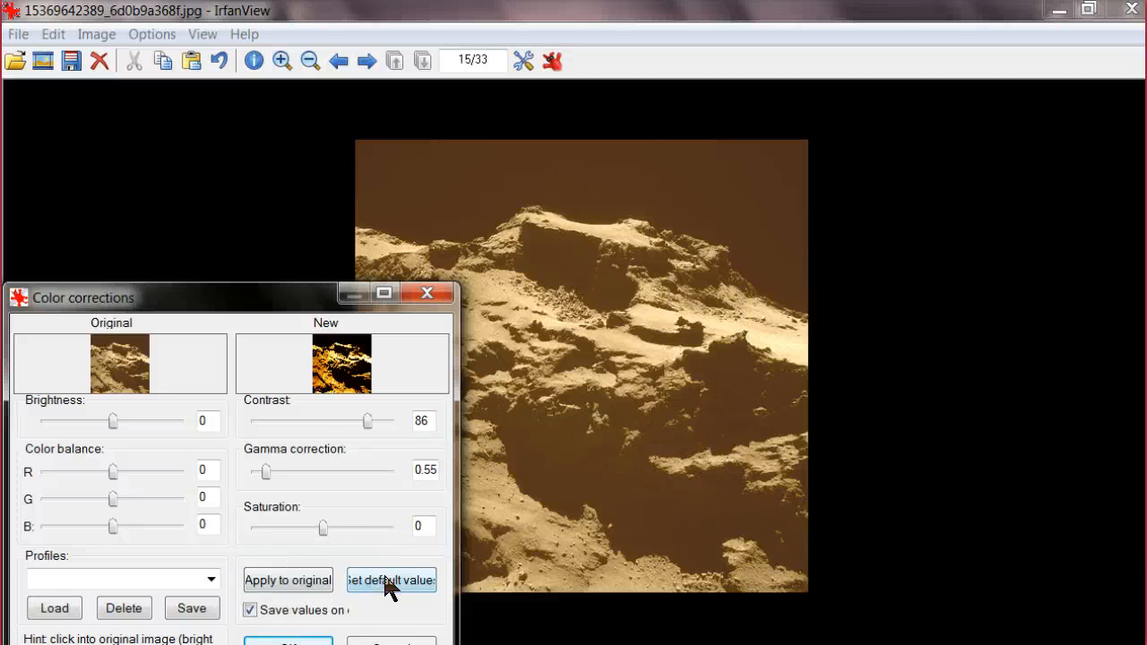
click(390, 579)
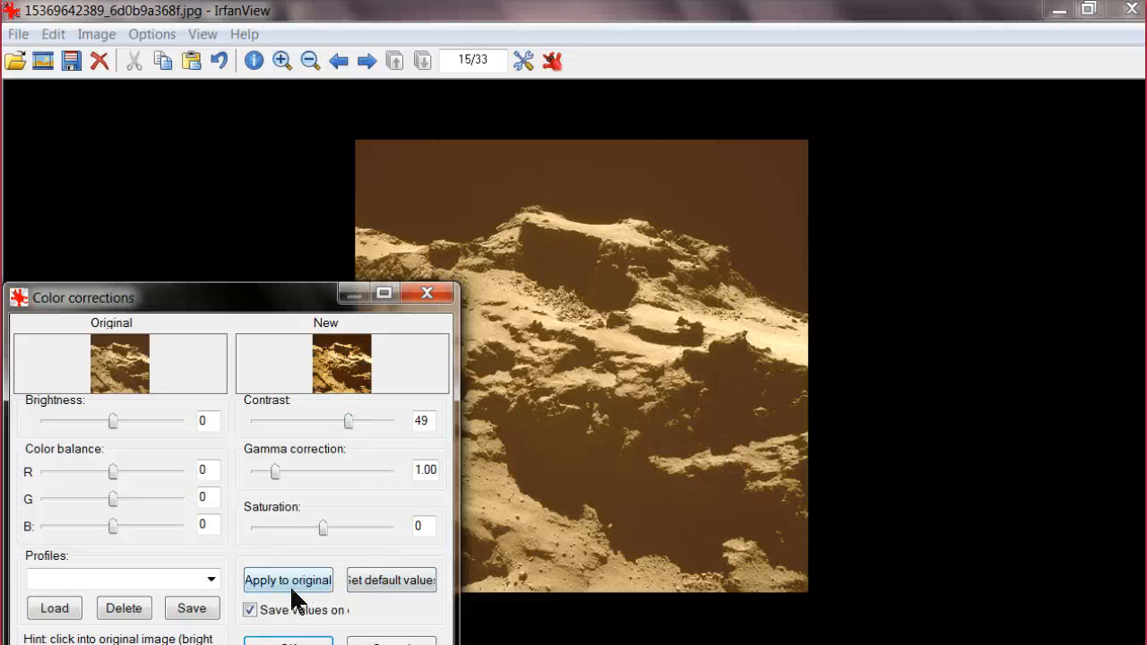
click(287, 580)
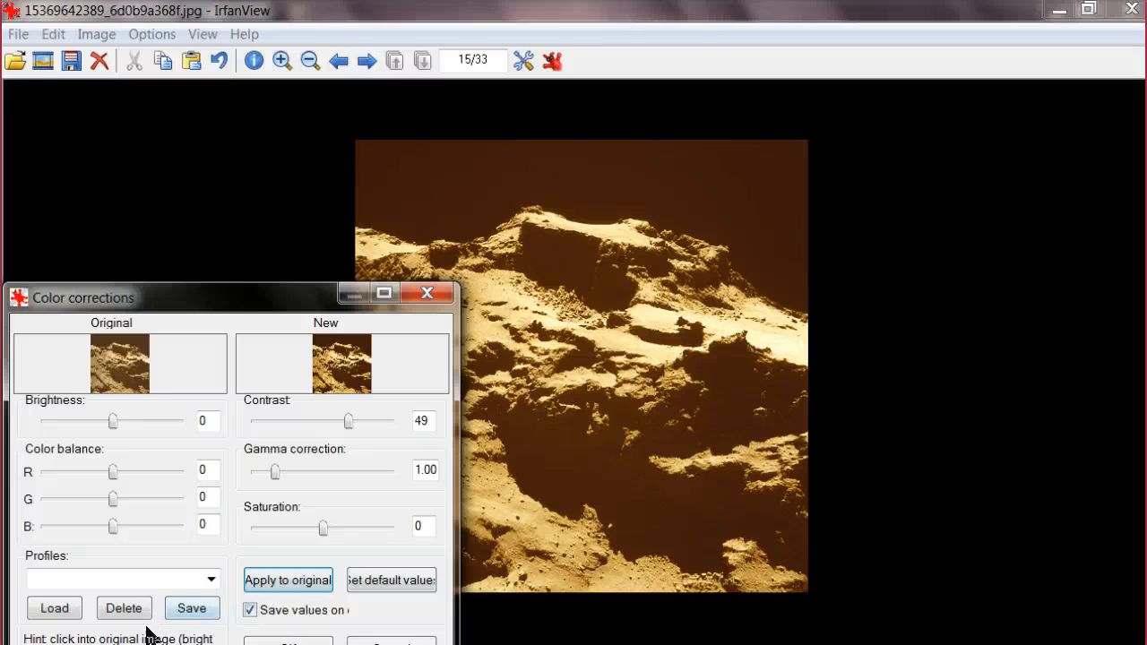
click(426, 293)
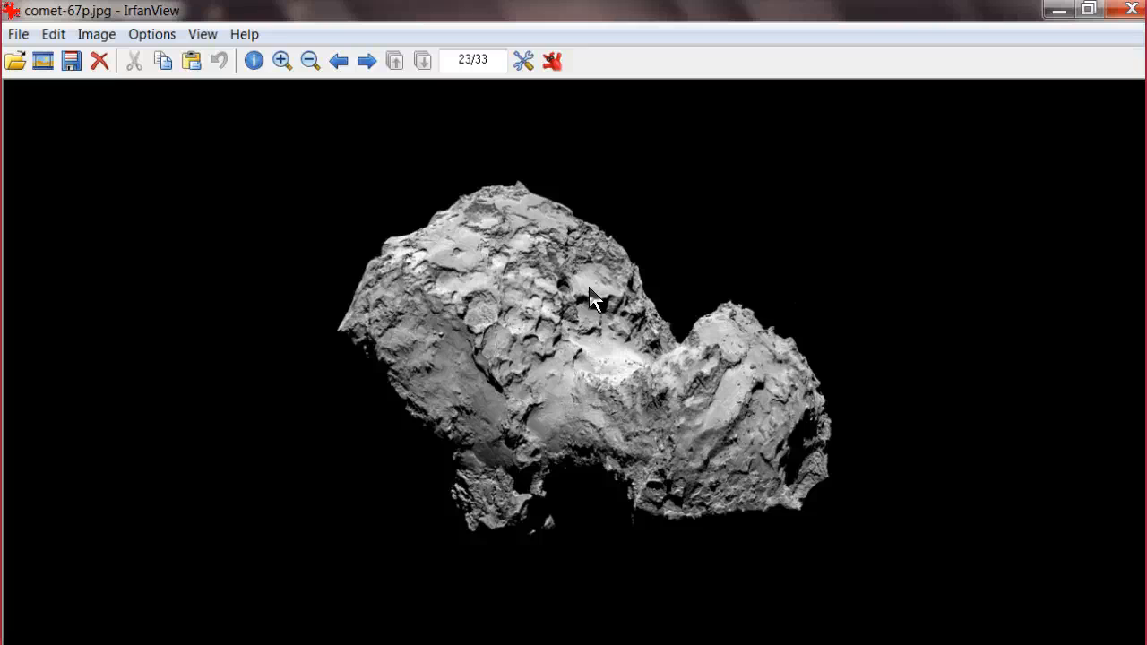
mouse_move(625, 372)
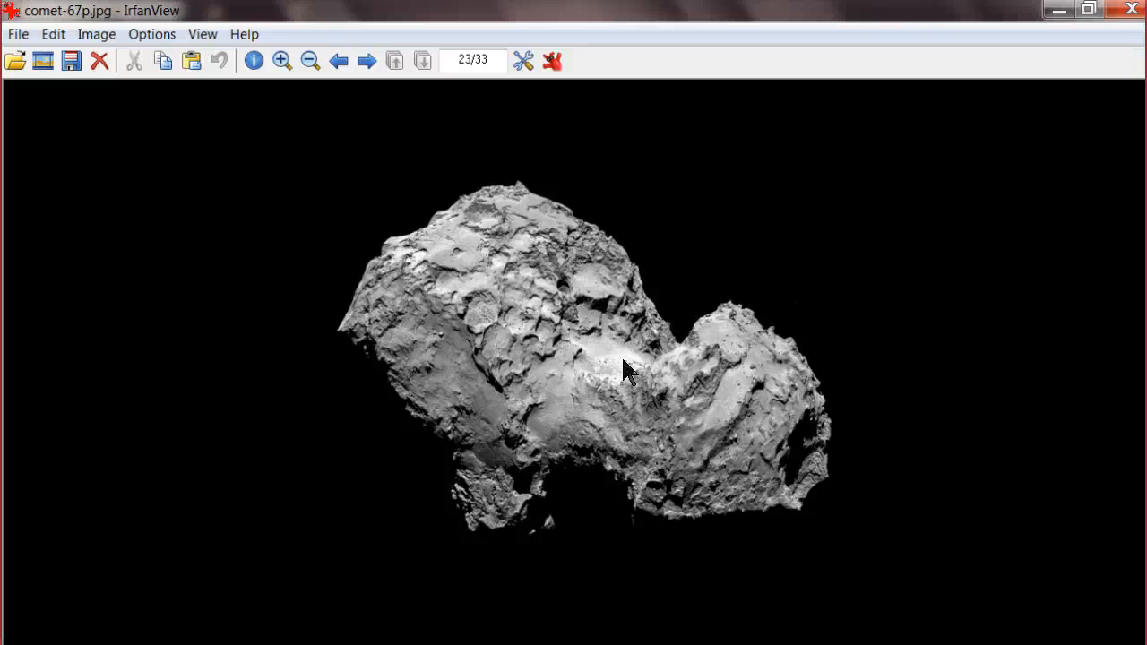
mouse_move(432, 276)
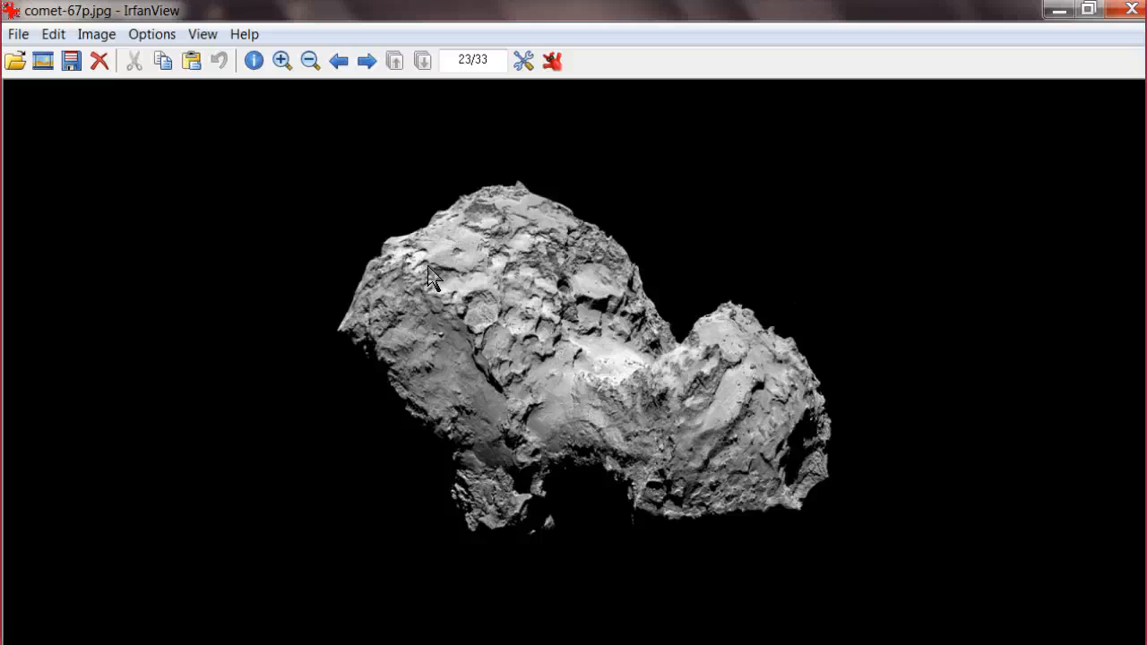
mouse_move(495, 363)
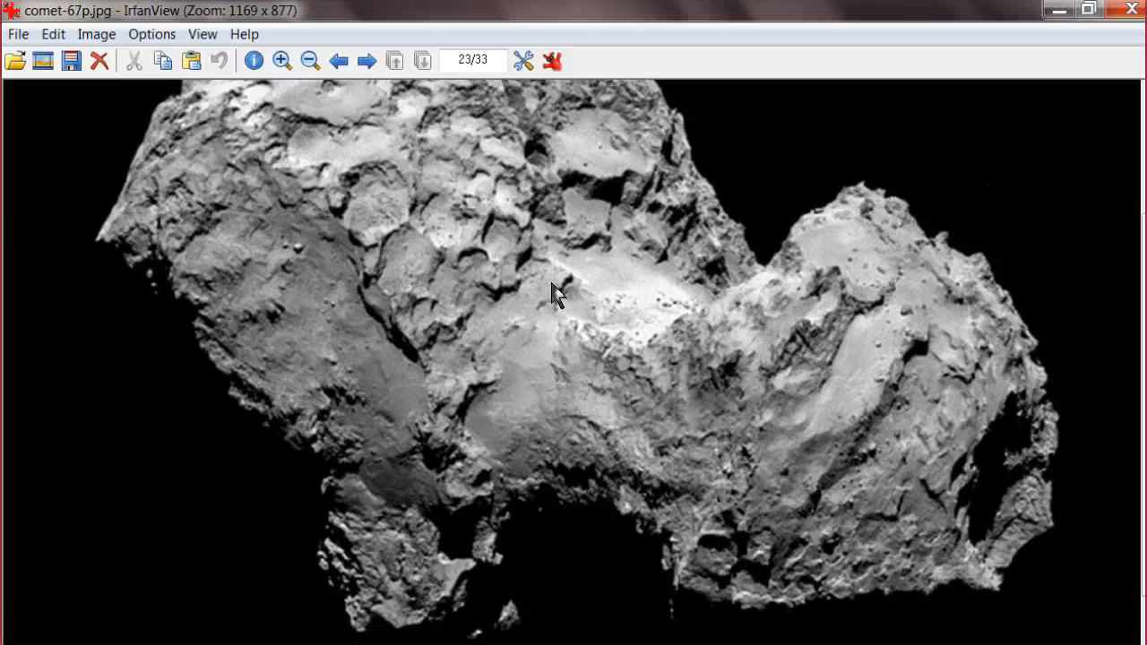
mouse_move(546, 294)
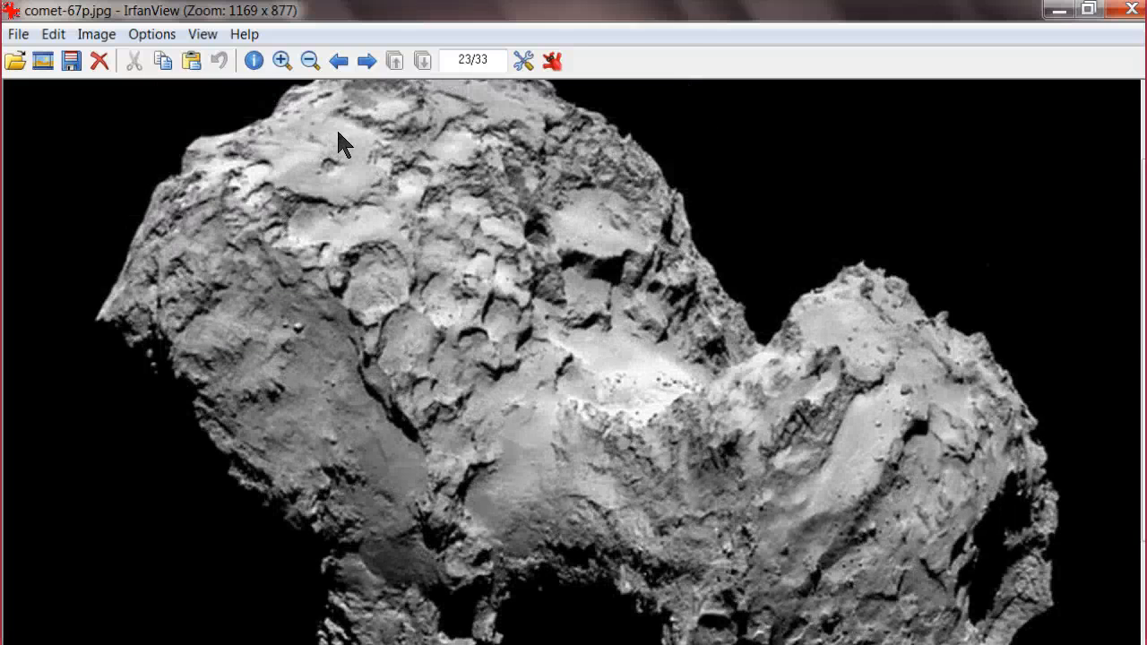
mouse_move(752, 298)
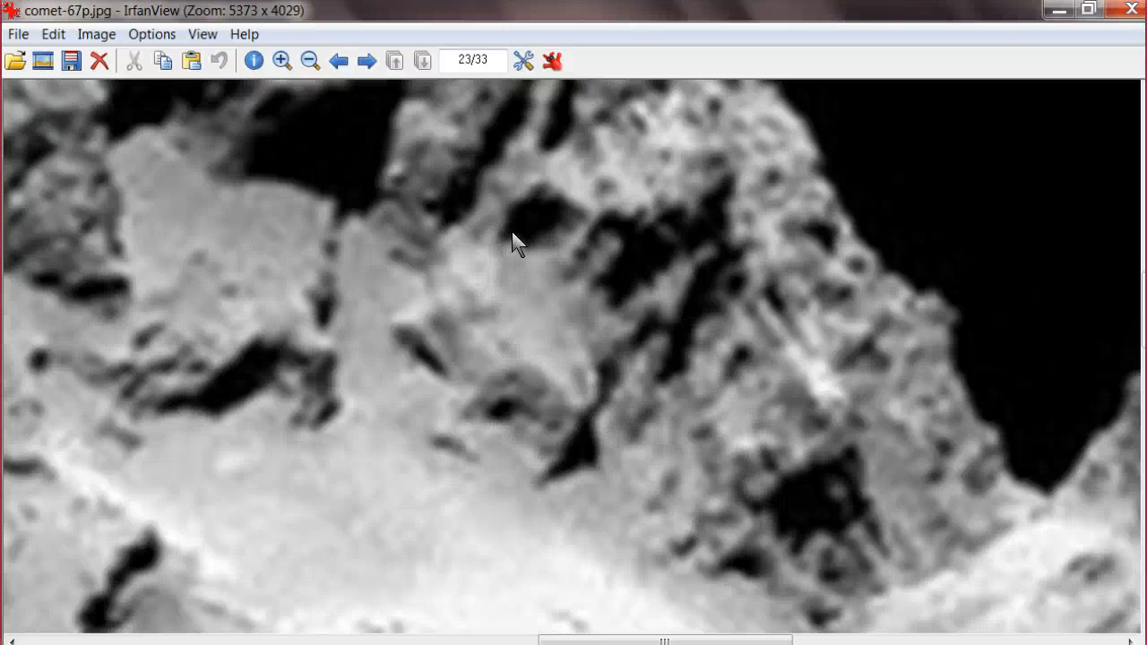
mouse_move(866, 580)
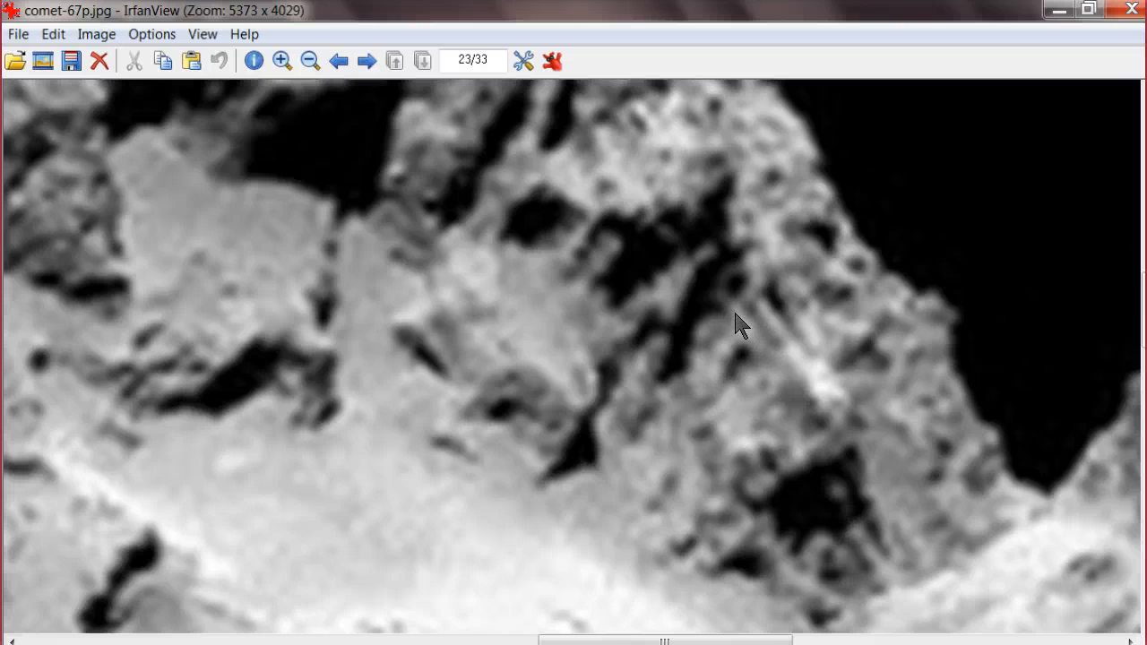
mouse_move(856, 533)
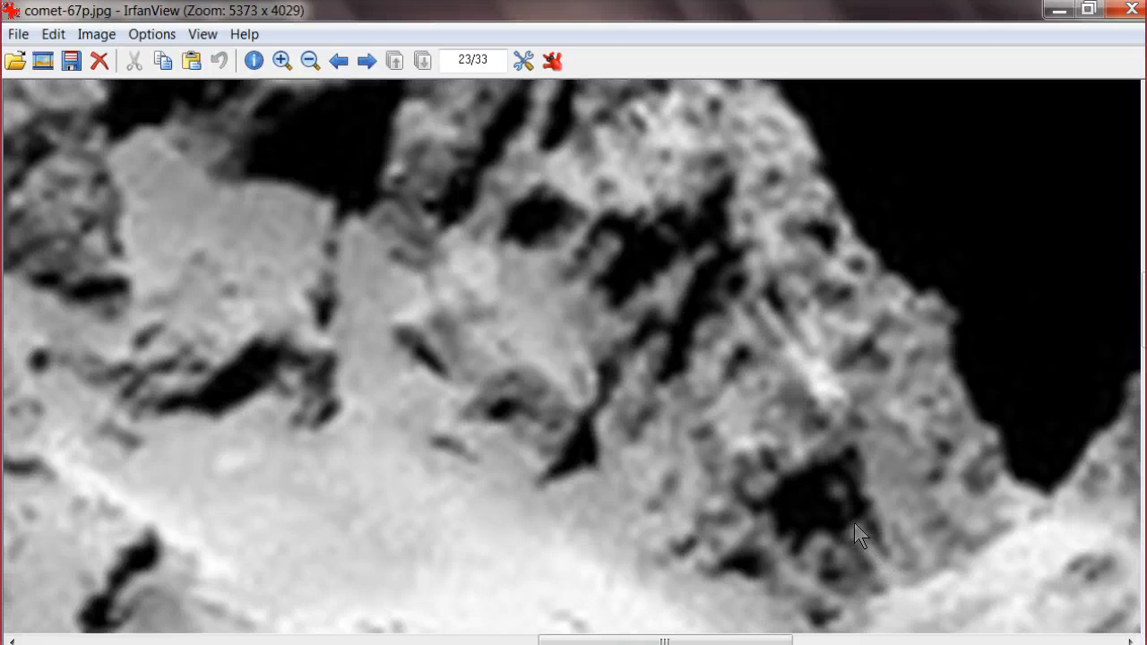
- Pan the magnified comet-67p image to view a different patch of the nucleus surface
drag(860, 533, 608, 473)
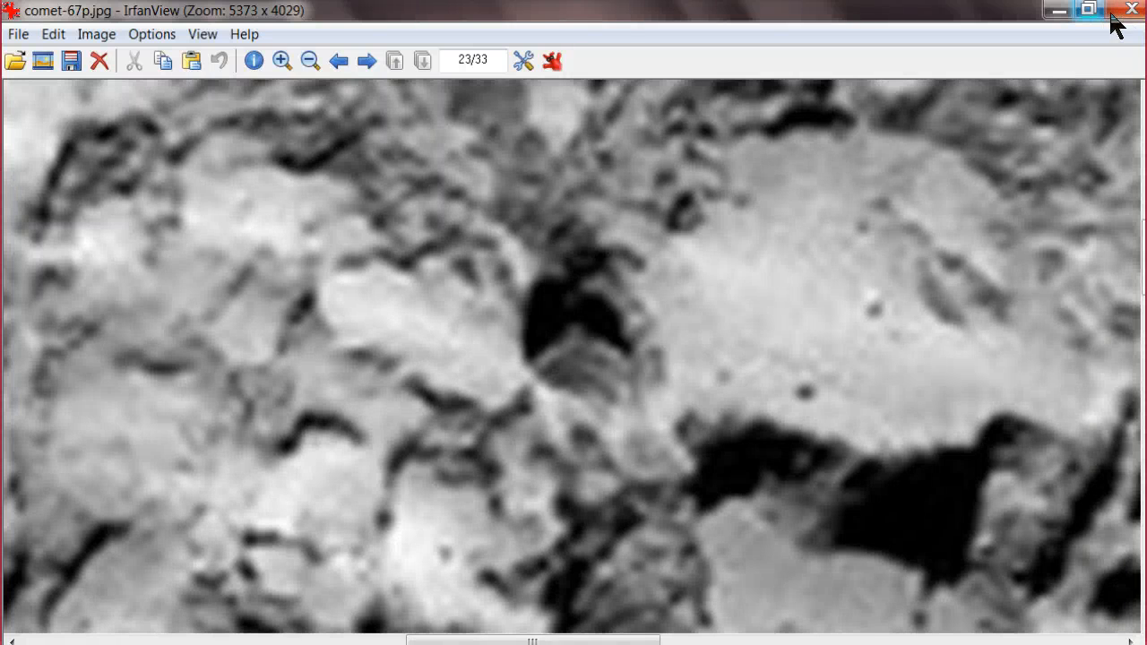
mouse_move(1128, 12)
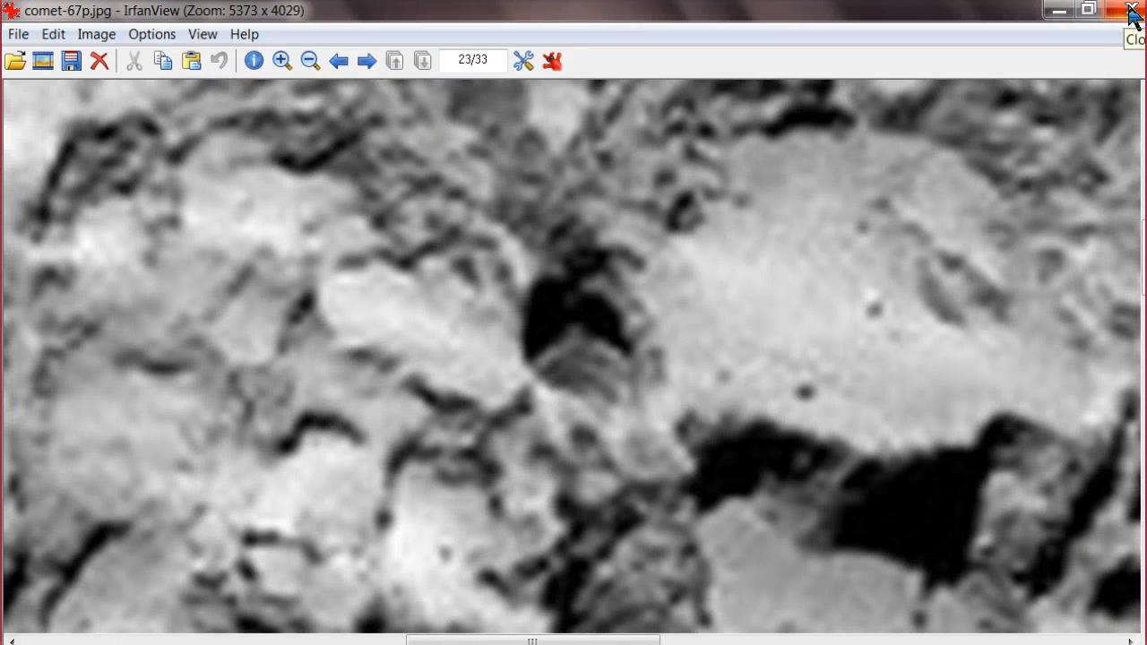